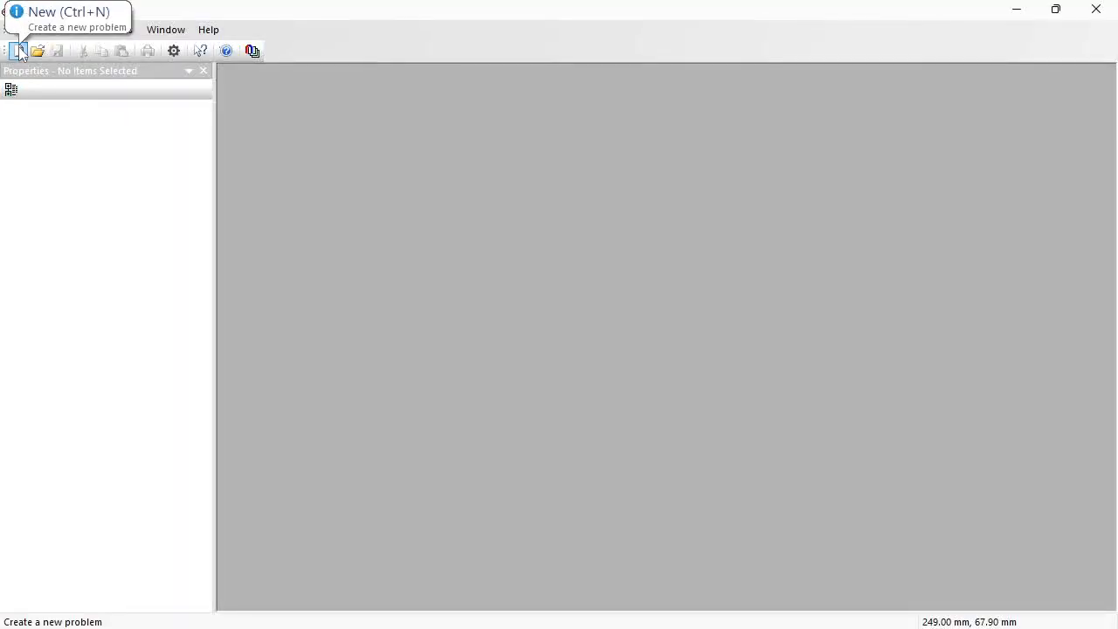
Start a new problem file named cable_termination in the C:\temp folder
left_click(17, 51)
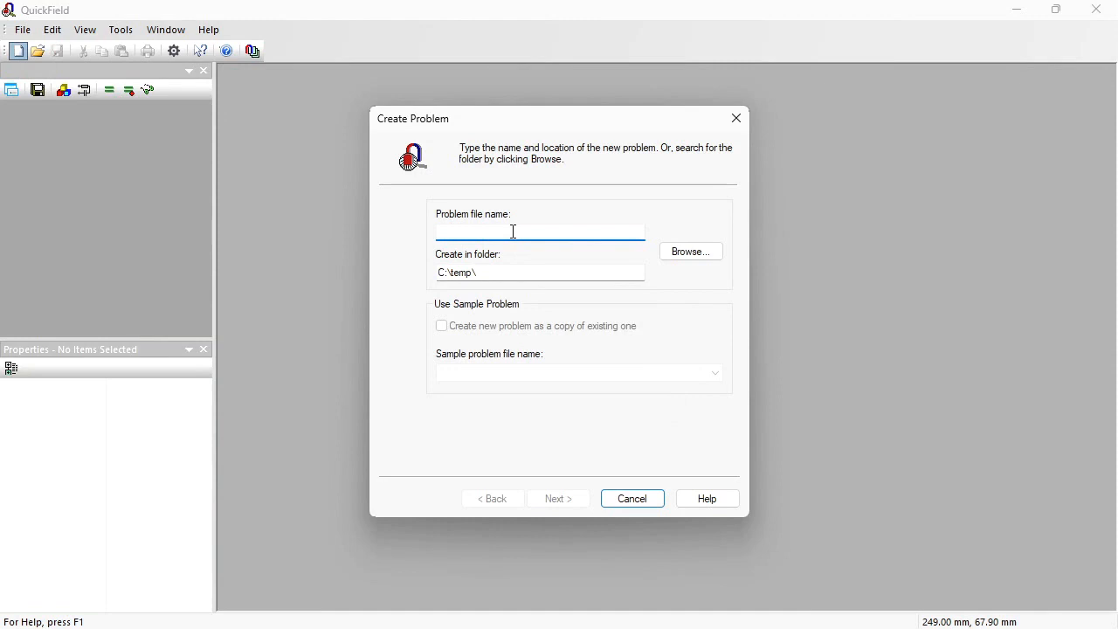
type("cable")
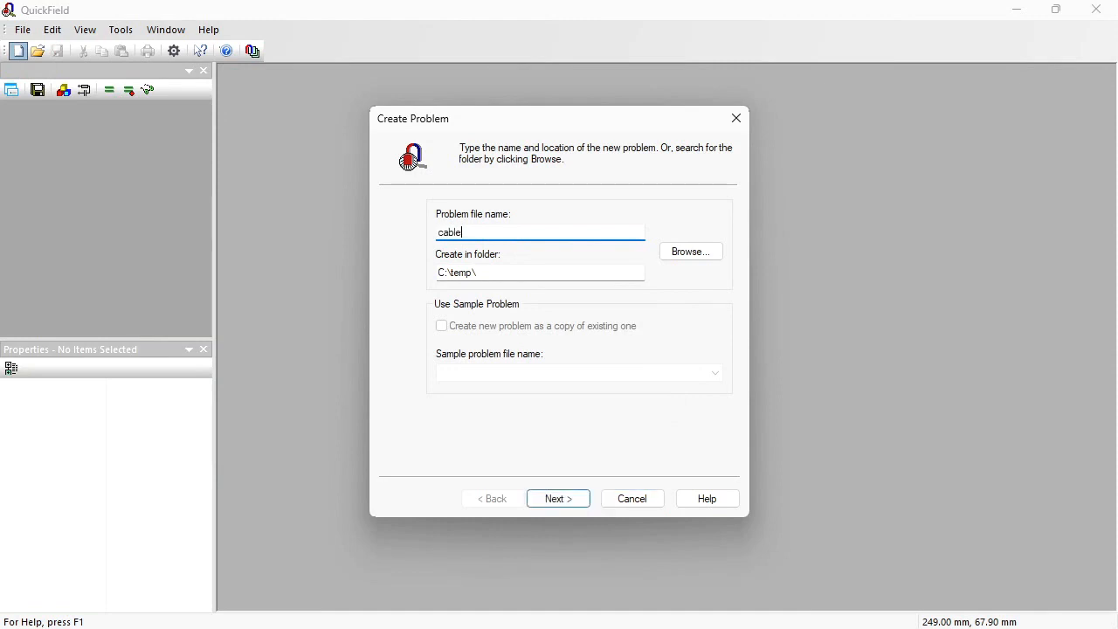
type("_termination")
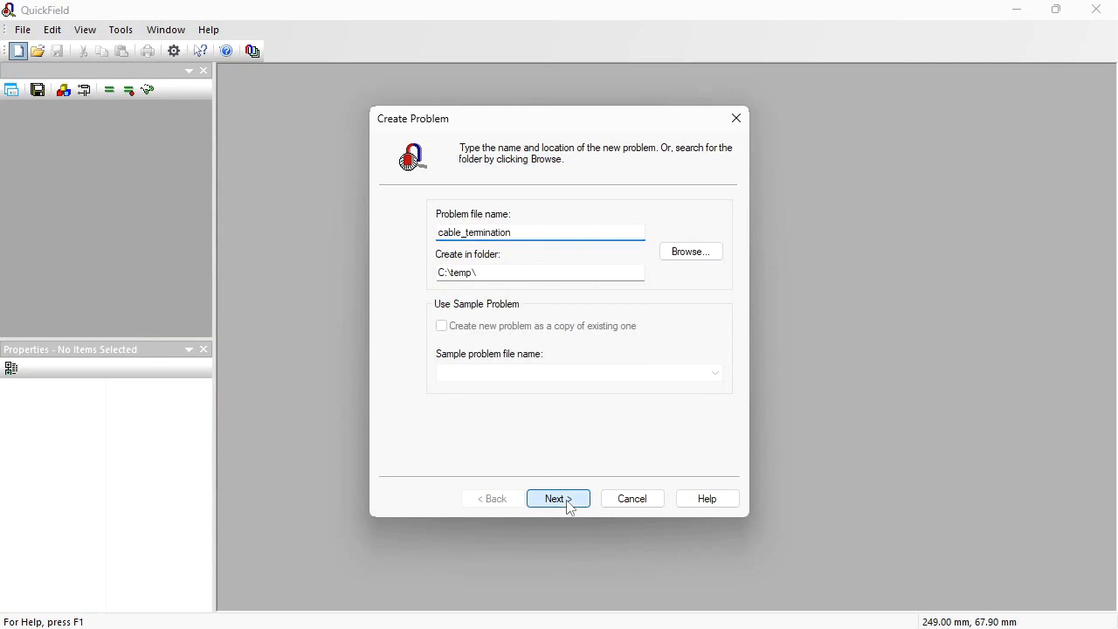
left_click(557, 497)
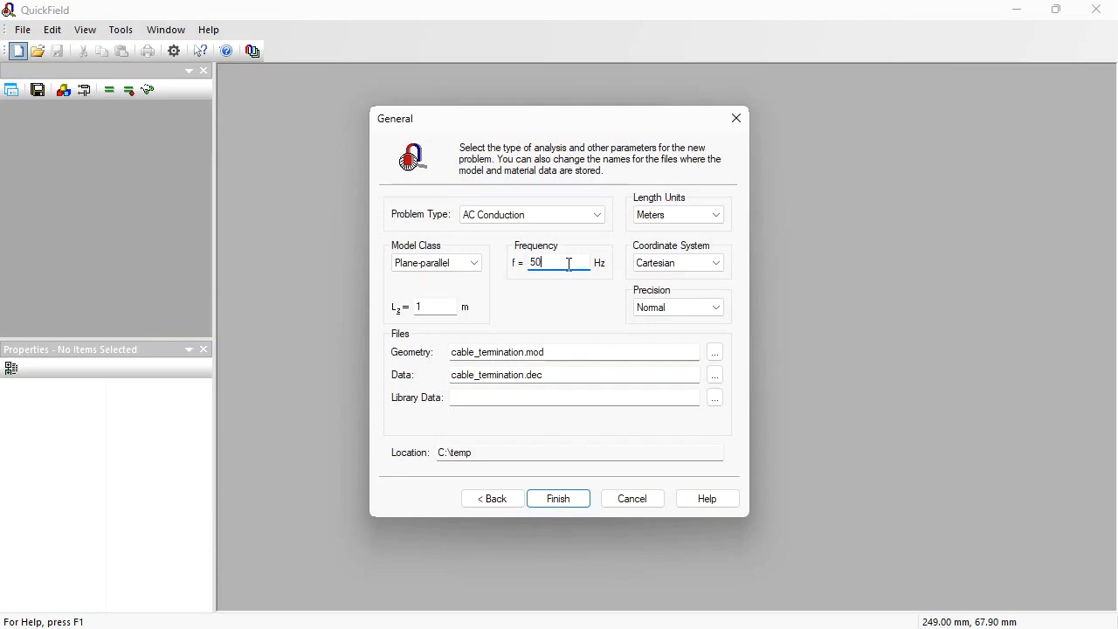
Switch the 50 Hz AC Conduction problem to axisymmetric, in millimetres, and finish setup
left_click(473, 263)
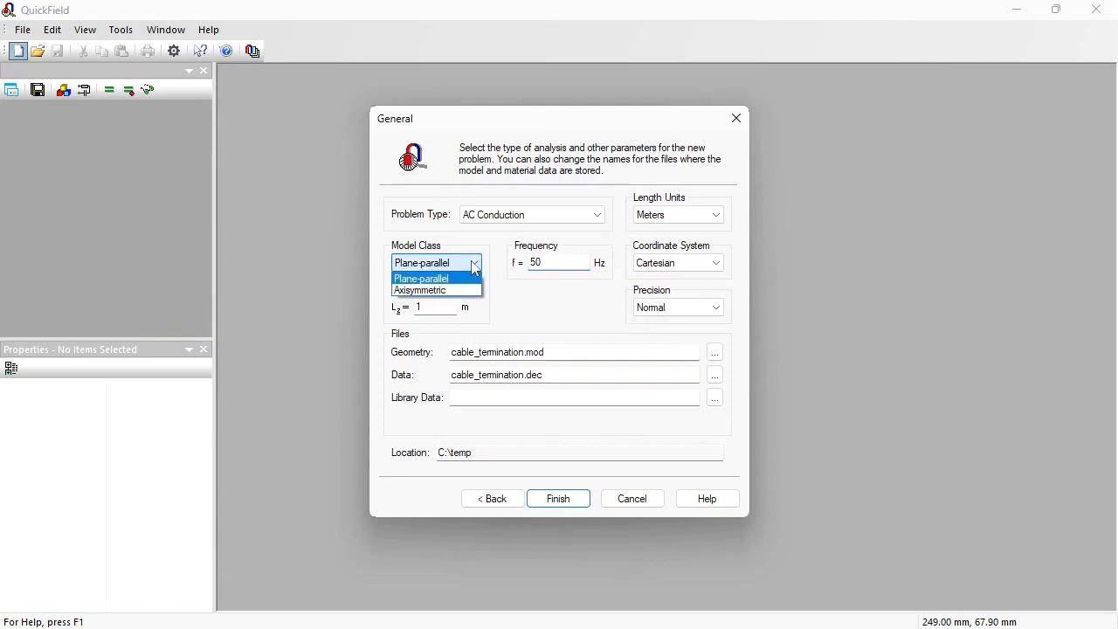
left_click(423, 289)
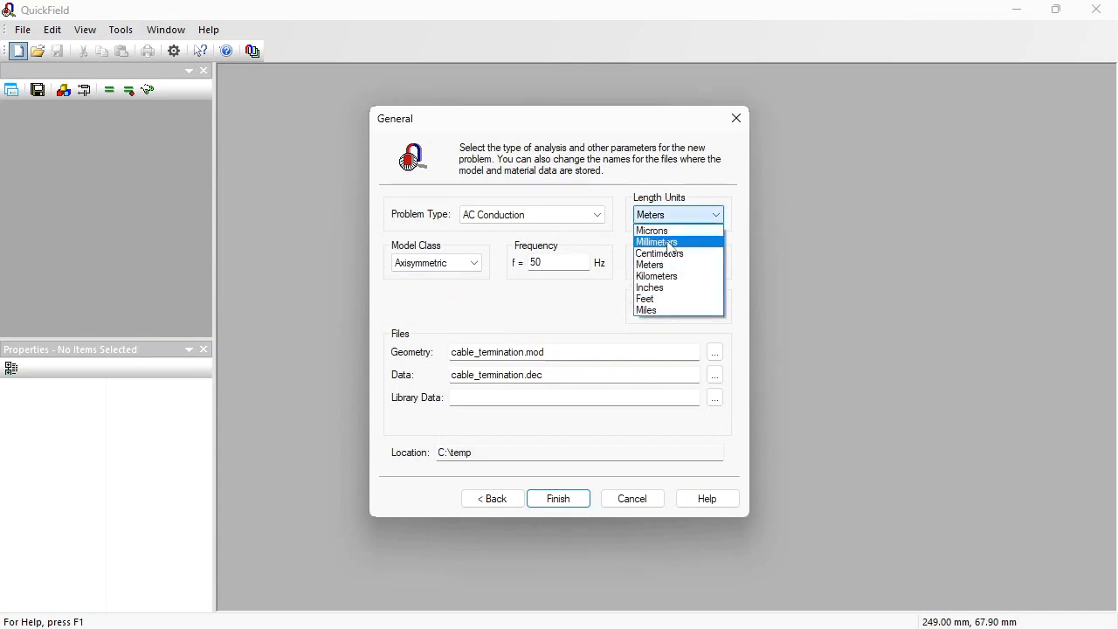
left_click(557, 498)
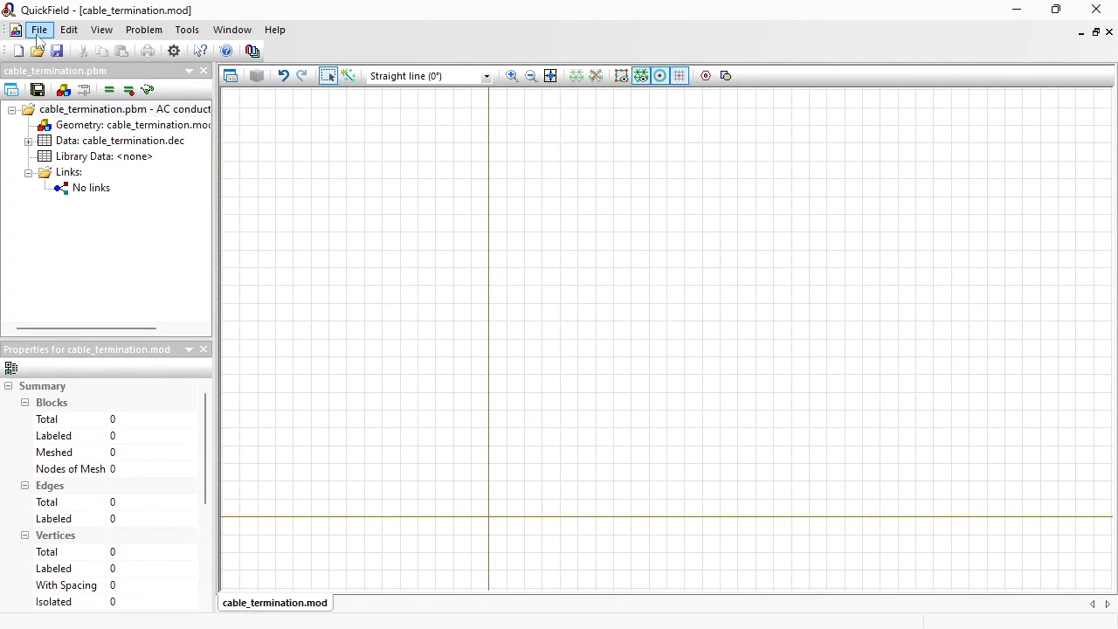
Import the cable_termination DXF drawing from C:\temp into the geometry
left_click(39, 28)
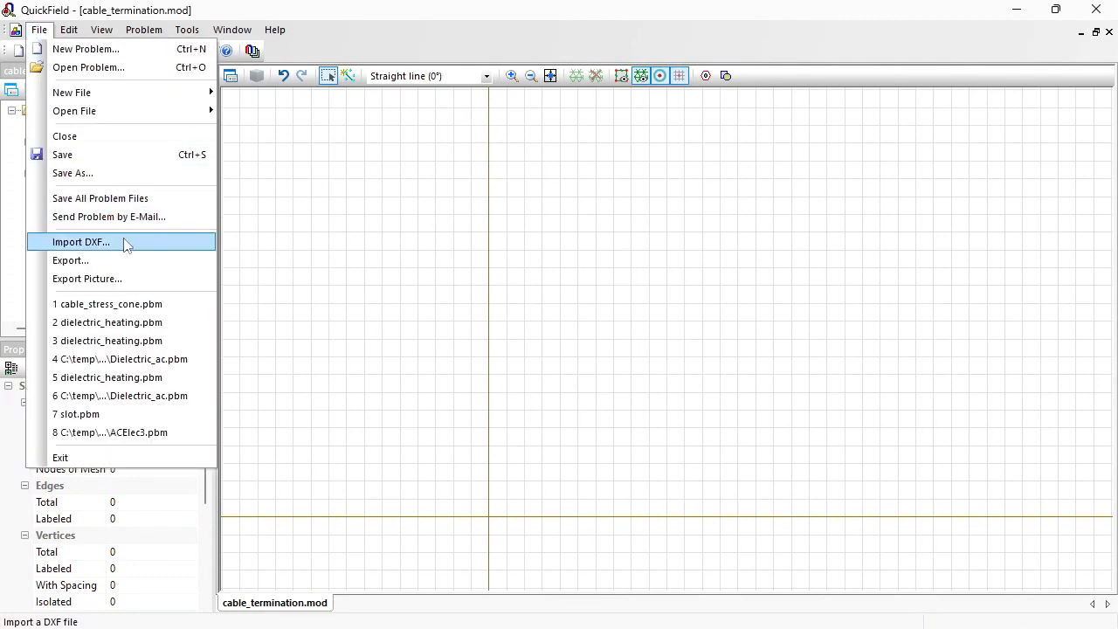
left_click(80, 242)
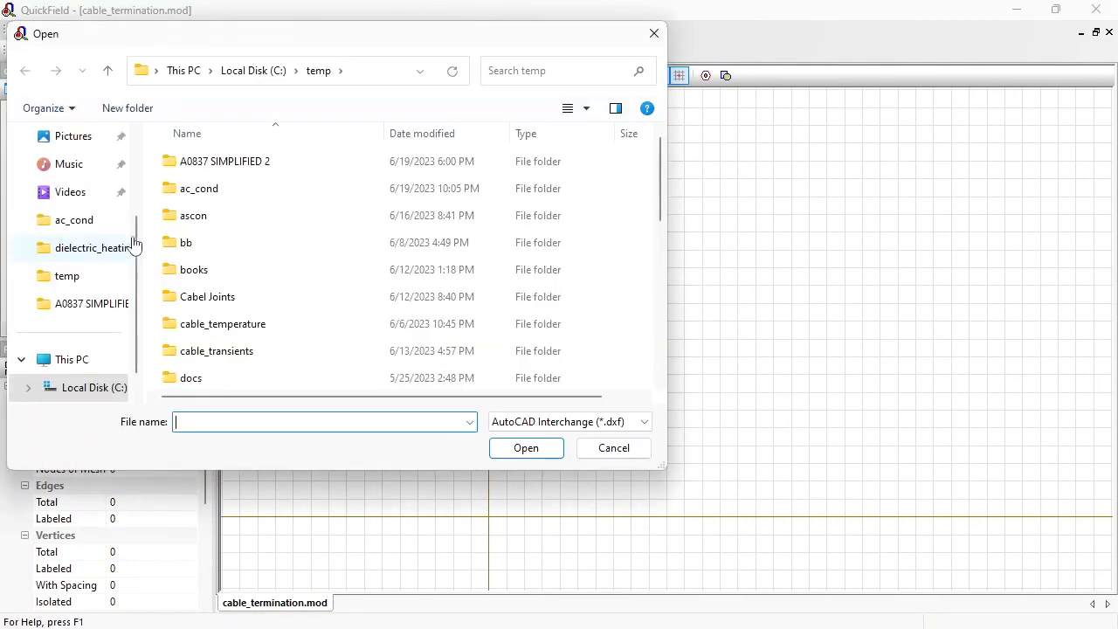
scroll("down", 3)
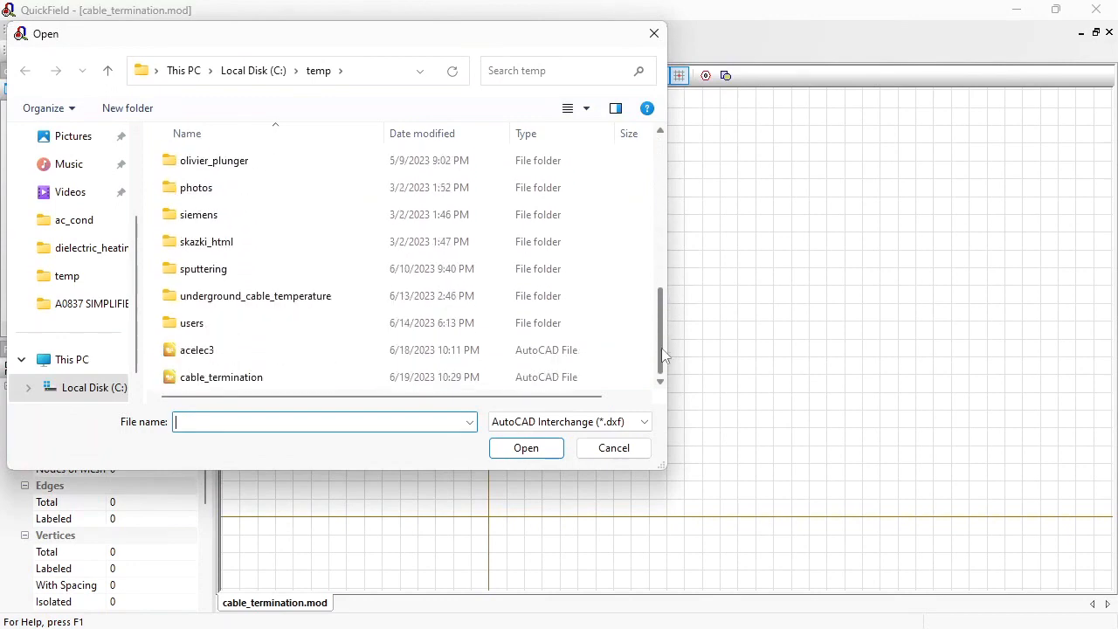
left_click(221, 377)
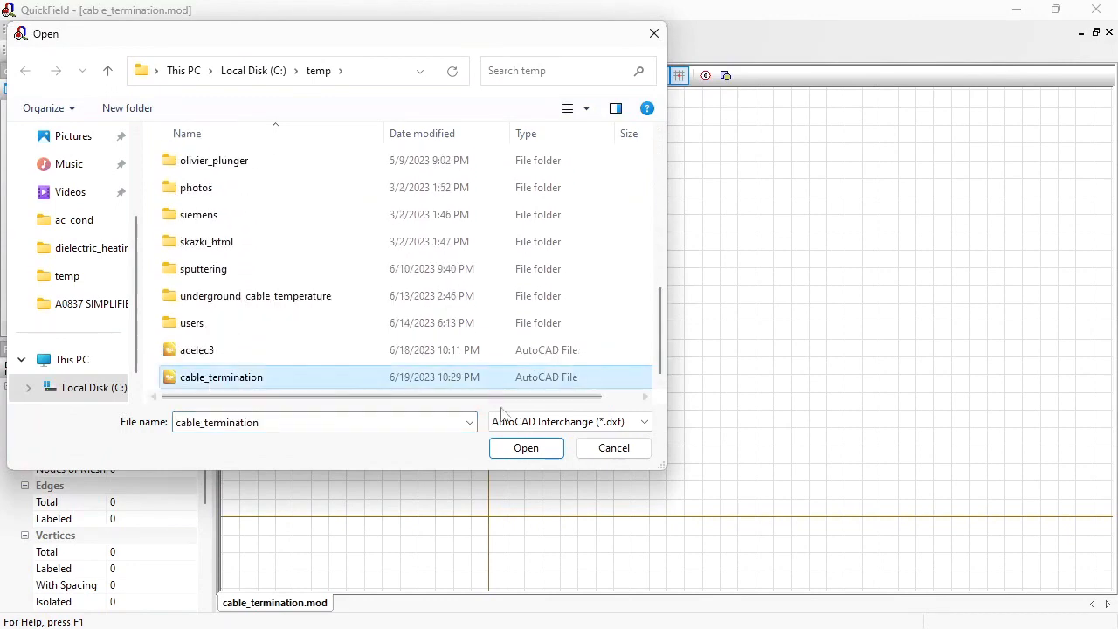
left_click(526, 447)
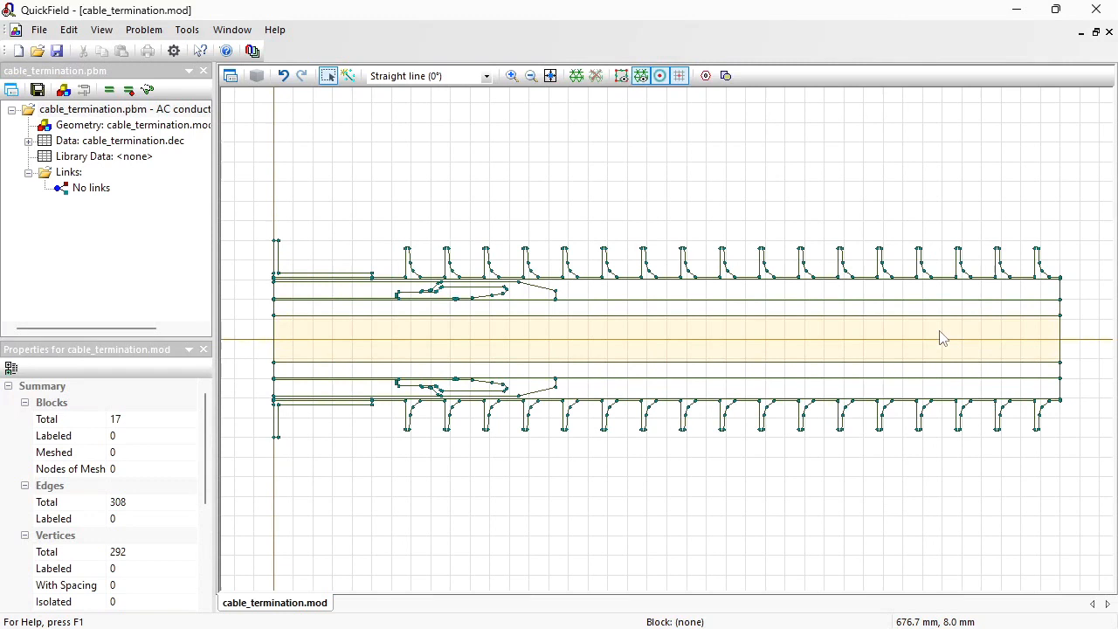
mouse_move(1053, 331)
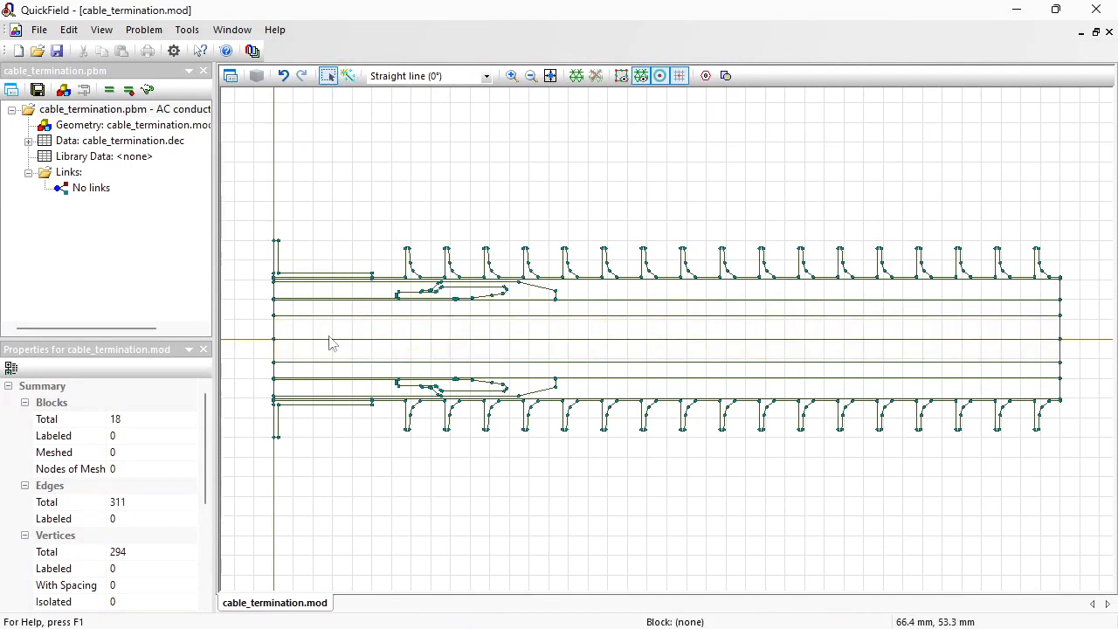
Delete the mirrored lower half of the cable and shift the view upward
left_click_drag(330, 343, 908, 445)
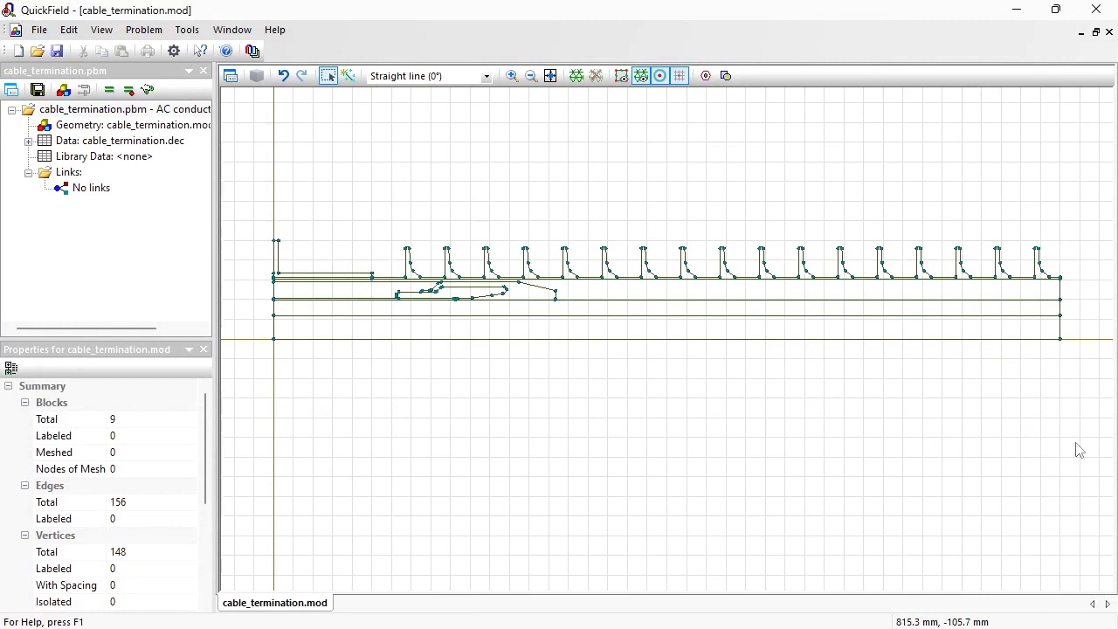
mouse_move(933, 163)
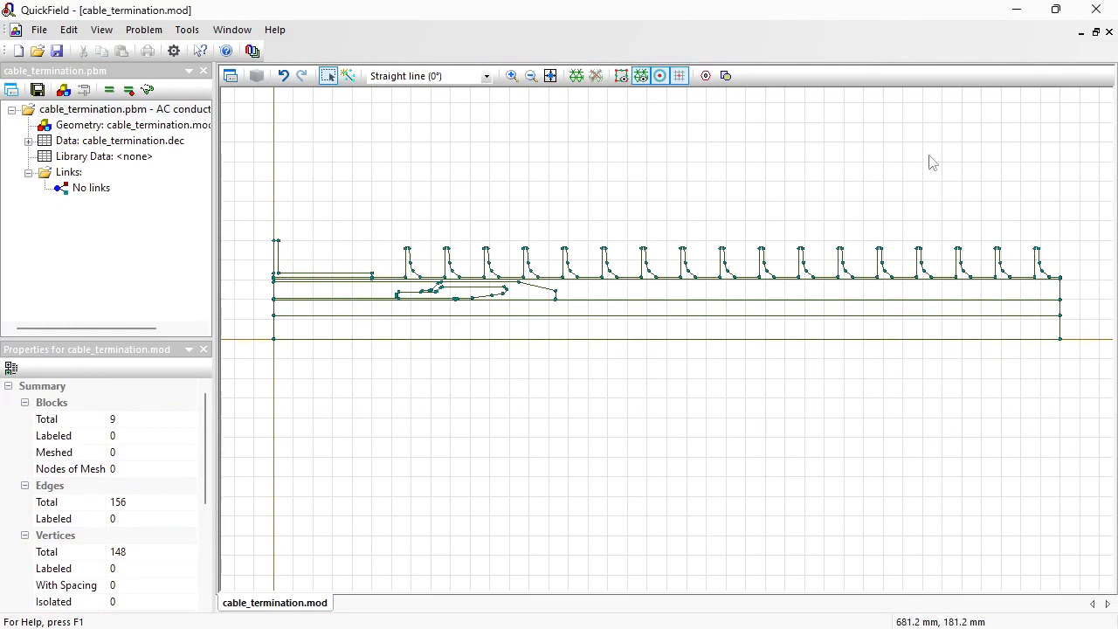
left_click_drag(934, 161, 666, 310)
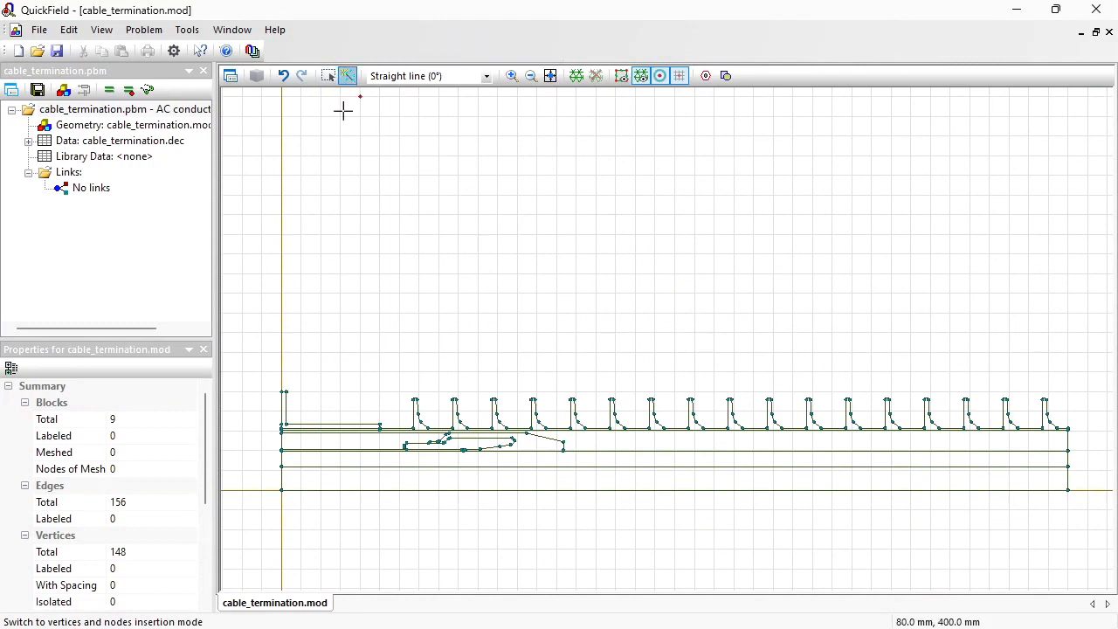
mouse_move(282, 135)
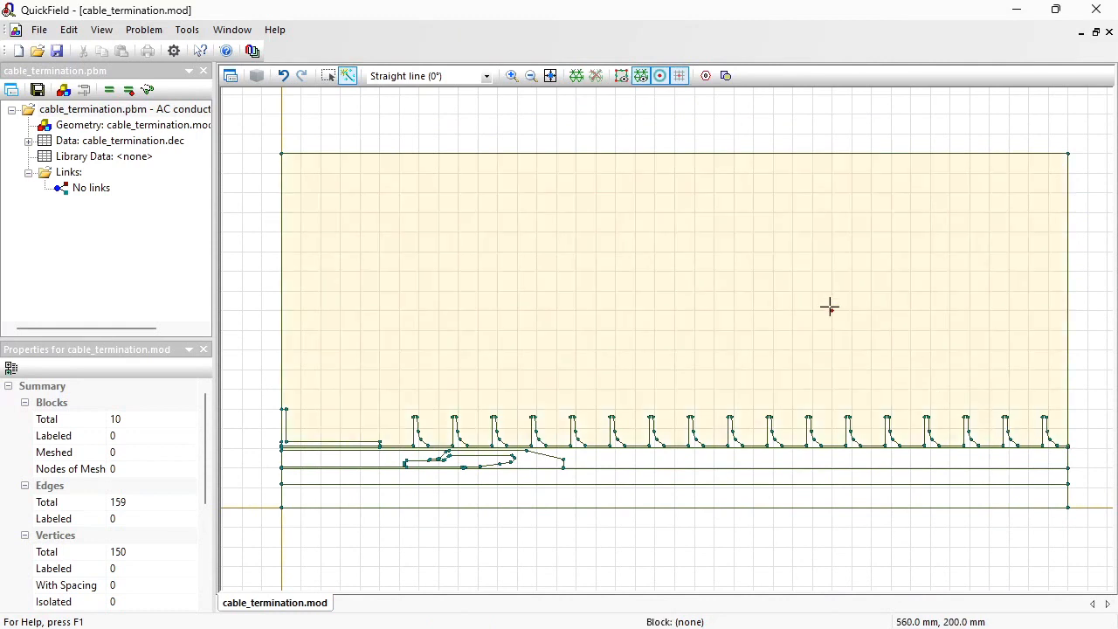
Select the large rectangular region drawn above the cable
left_click(328, 76)
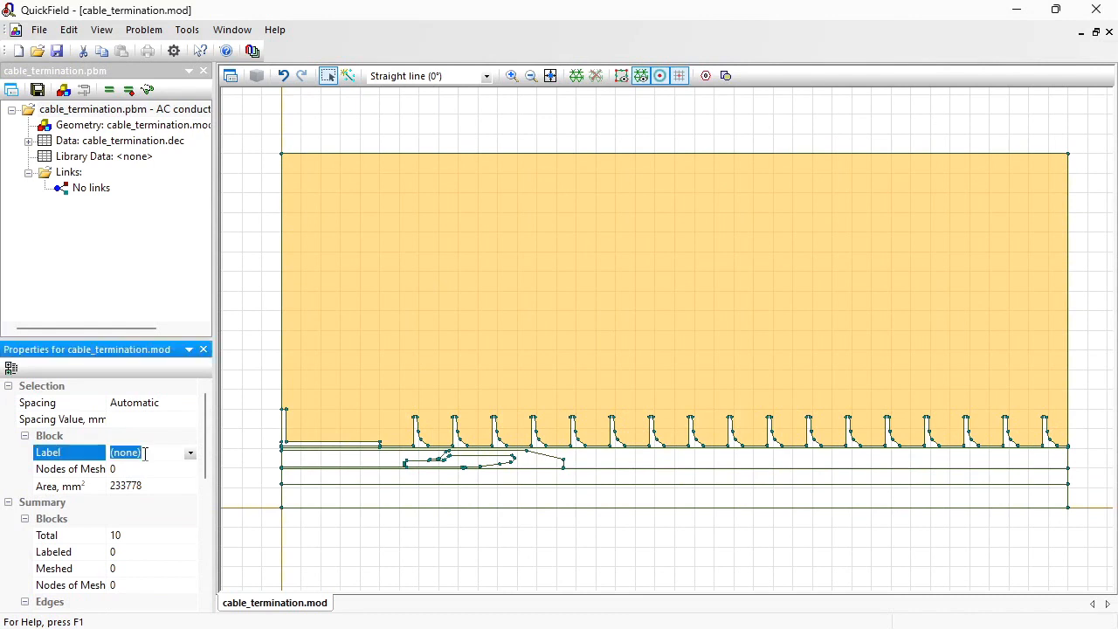
Label the rectangular region above the cable 'air'
type("air")
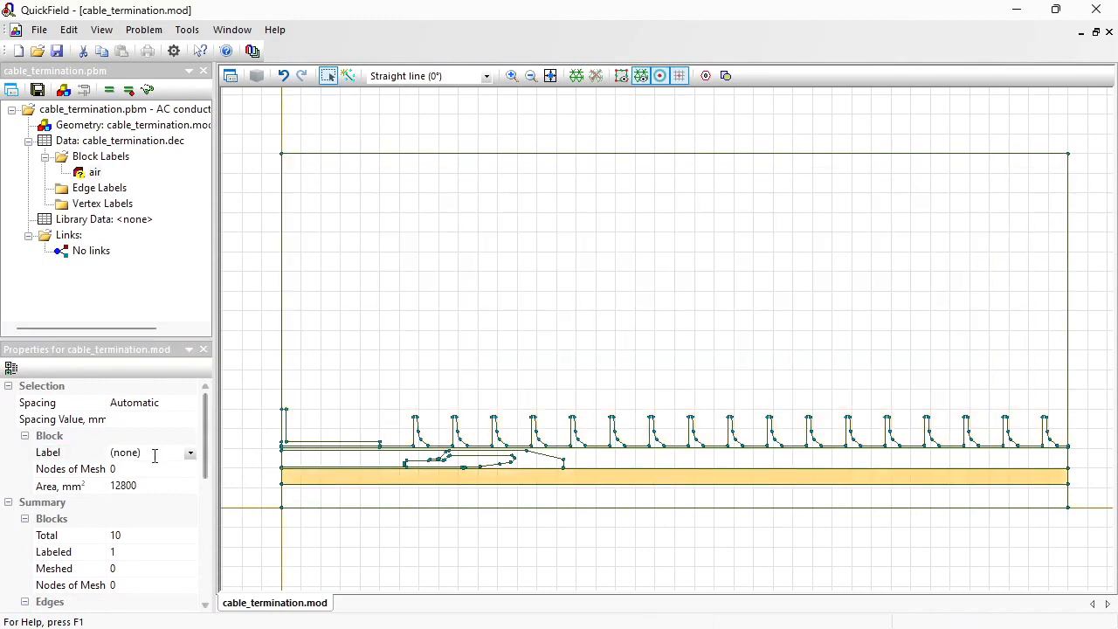
left_click(70, 452)
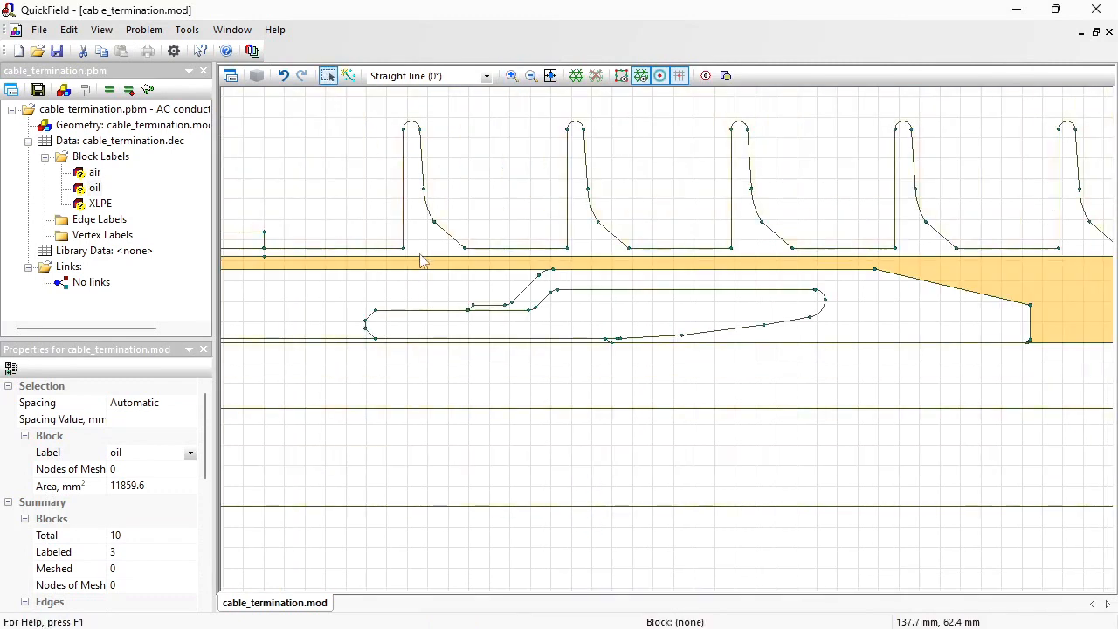
Label the shed region 'insulator' and the next regions 'stress cone' and so on
left_click(421, 260)
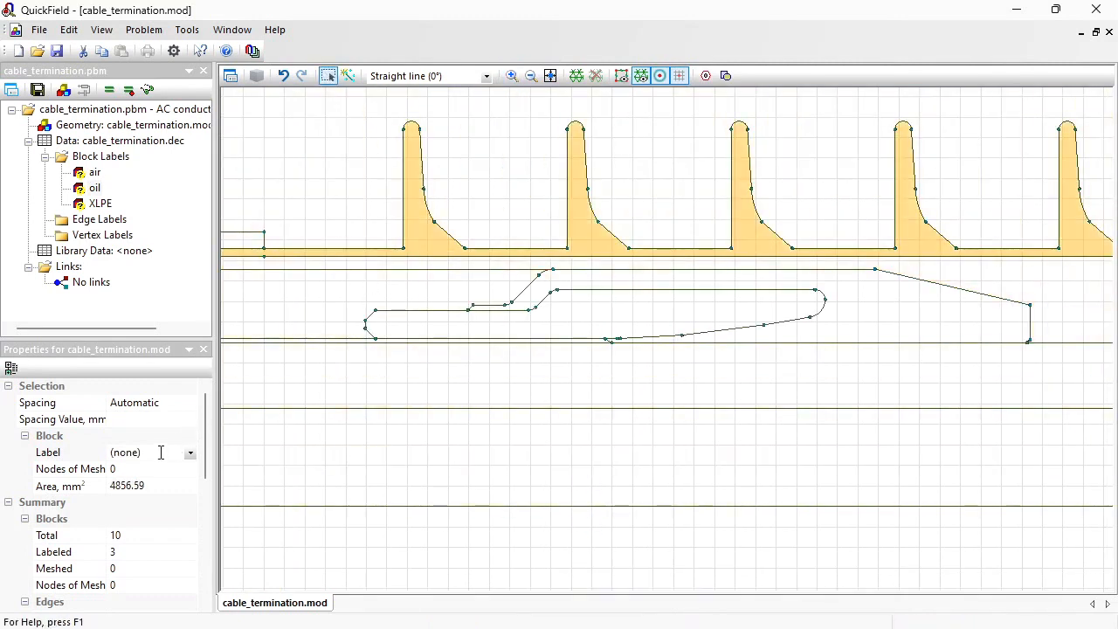
type("insula")
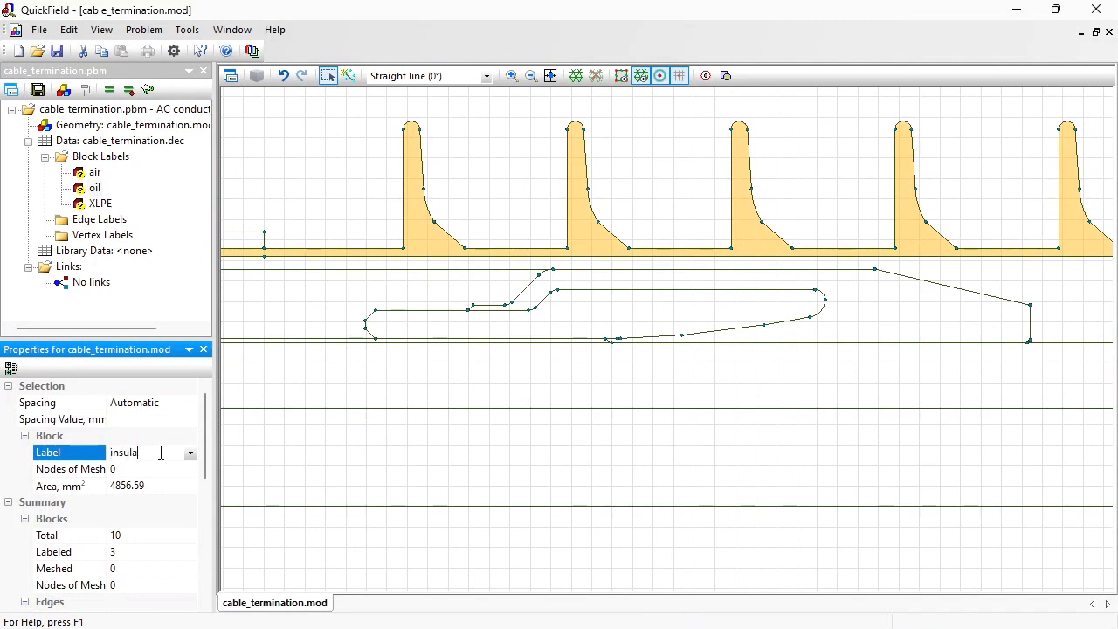
type("tor")
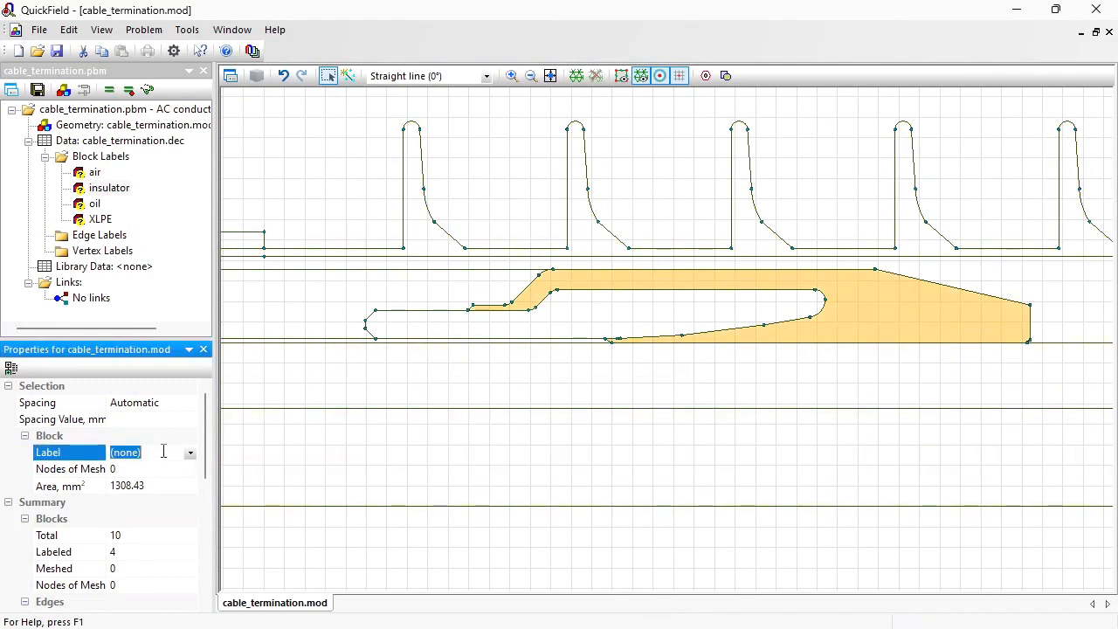
type("stress cone")
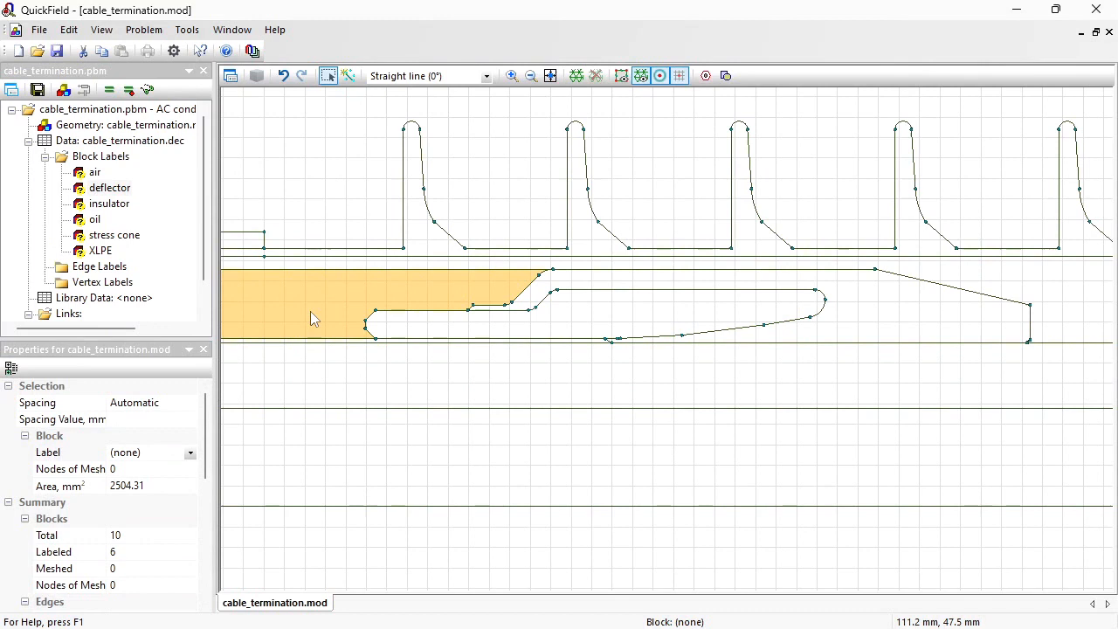
left_click(70, 452)
type("semiconductor")
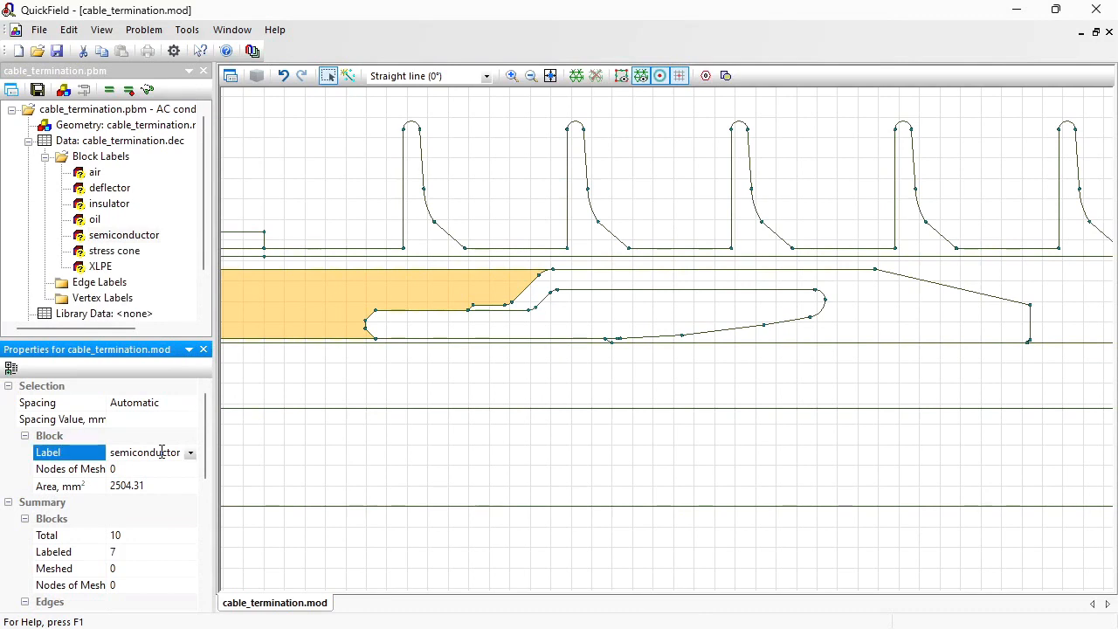
left_click(512, 455)
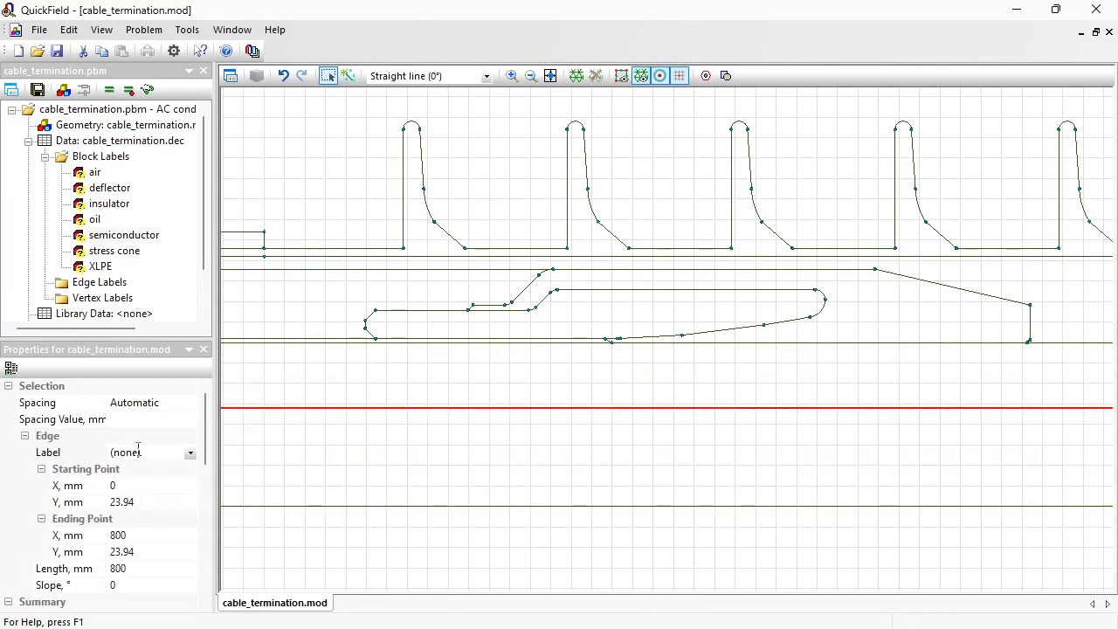
Enter the 'HV' label for the selected conductor edge
left_click(148, 452)
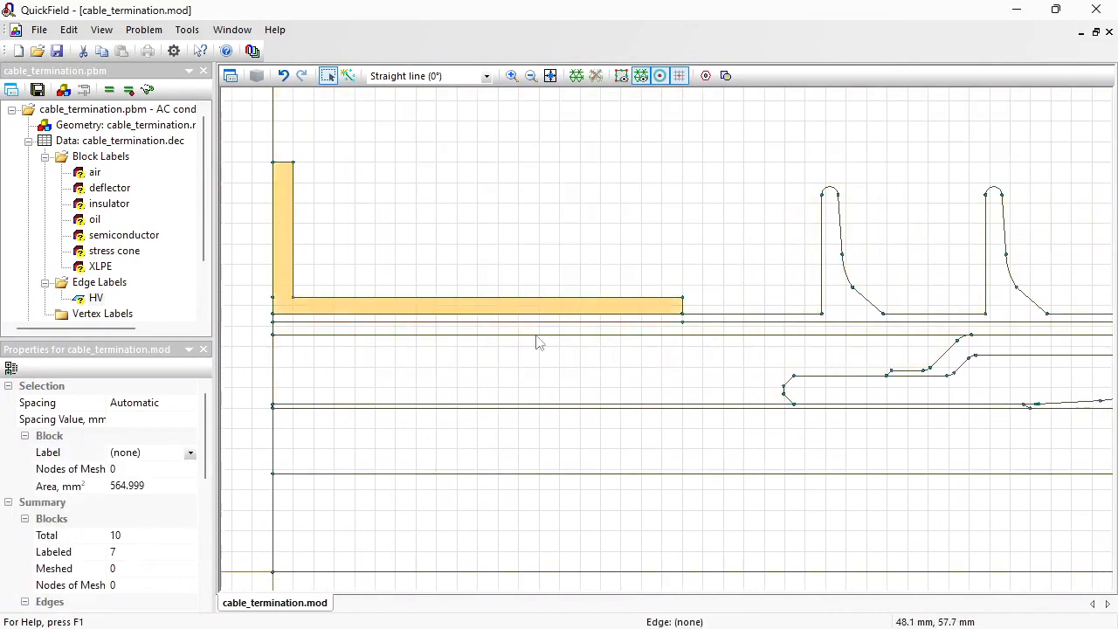
mouse_move(266, 159)
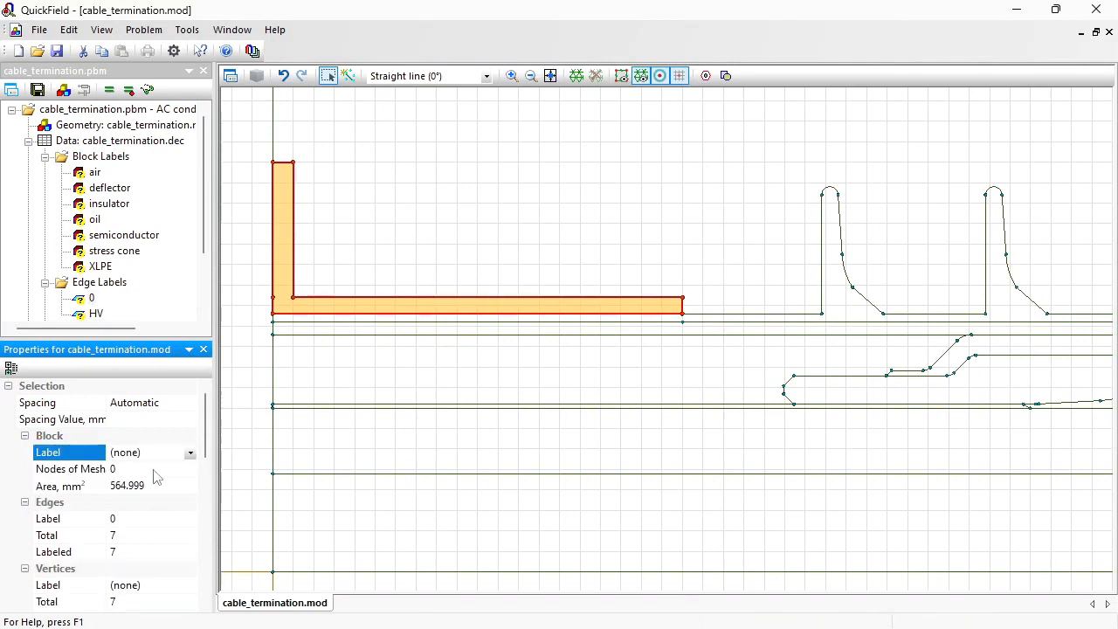
mouse_move(267, 405)
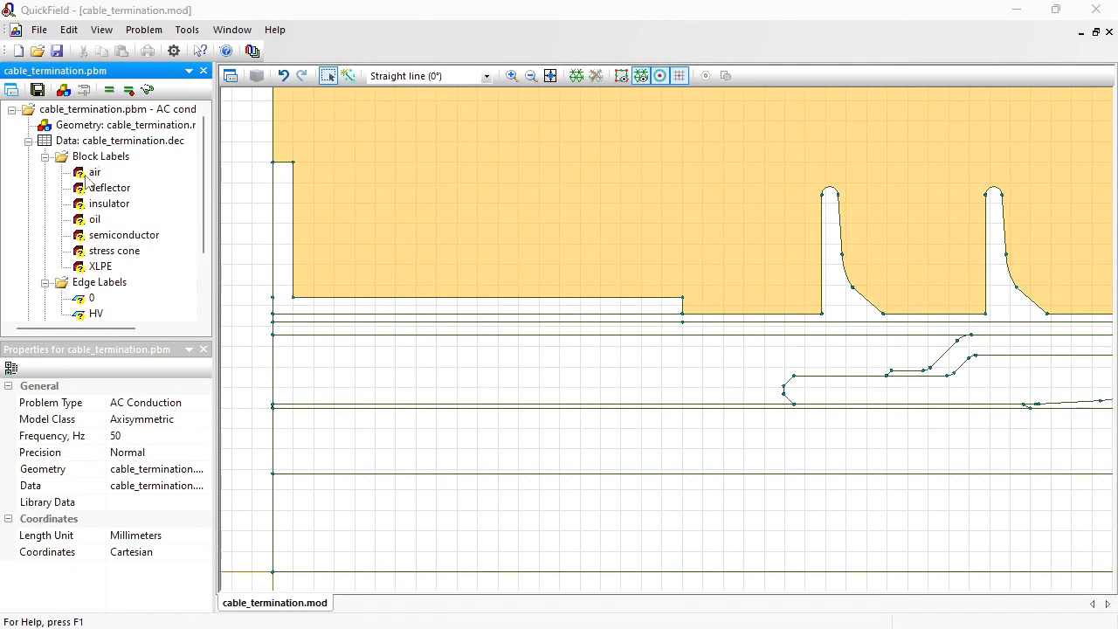
Set properties for air, deflector (2.5, conductivity 0.0002) and insulator (permittivity 2.3)
double_click(94, 171)
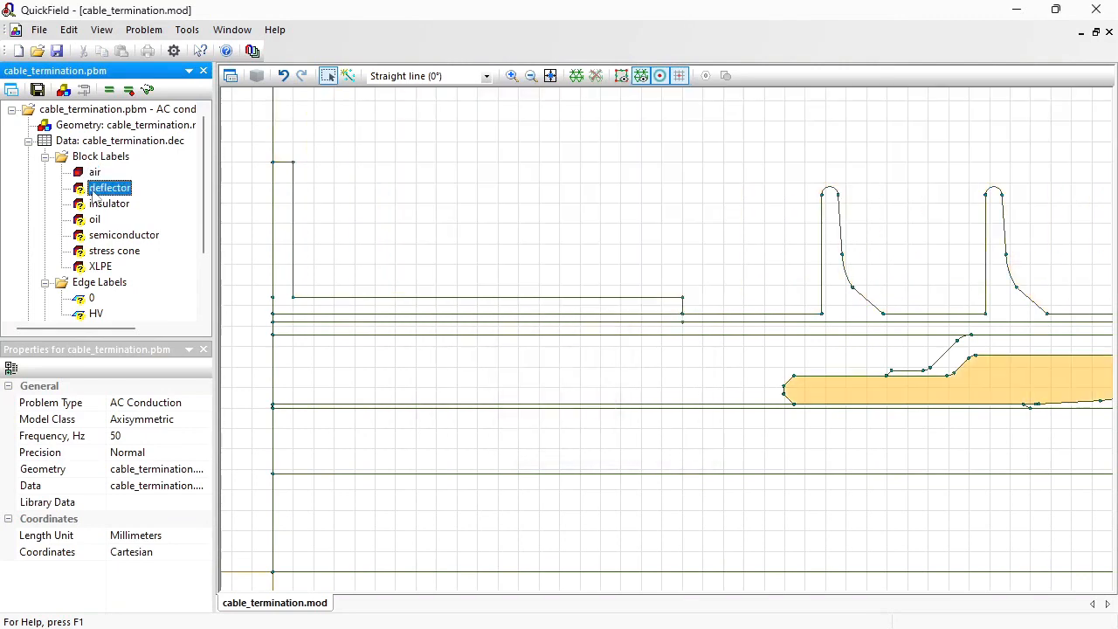
double_click(109, 187)
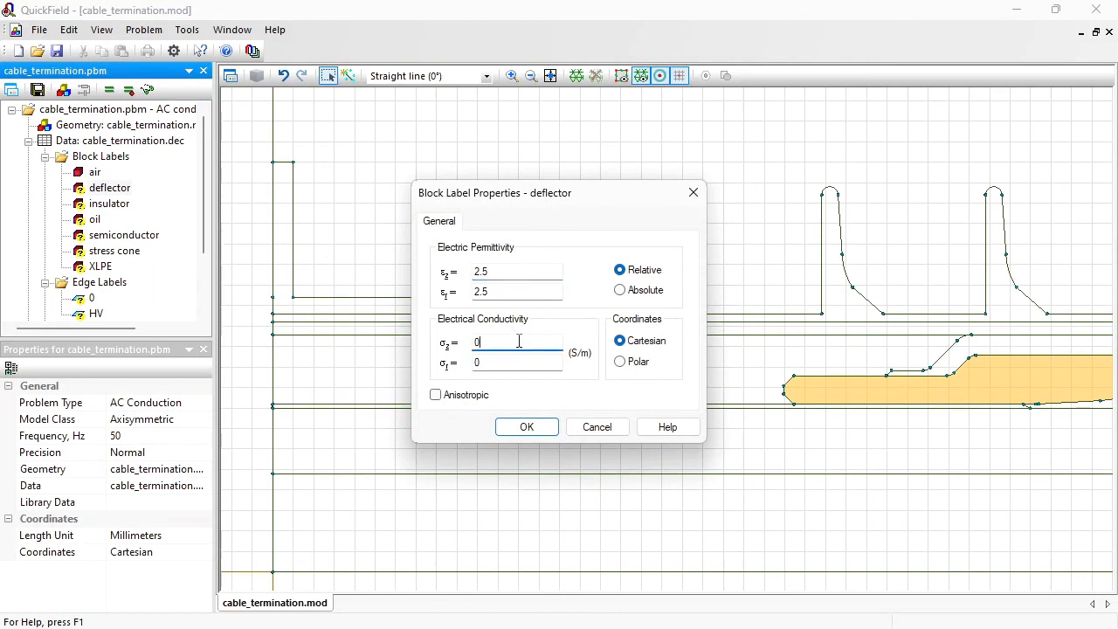
type(".0002")
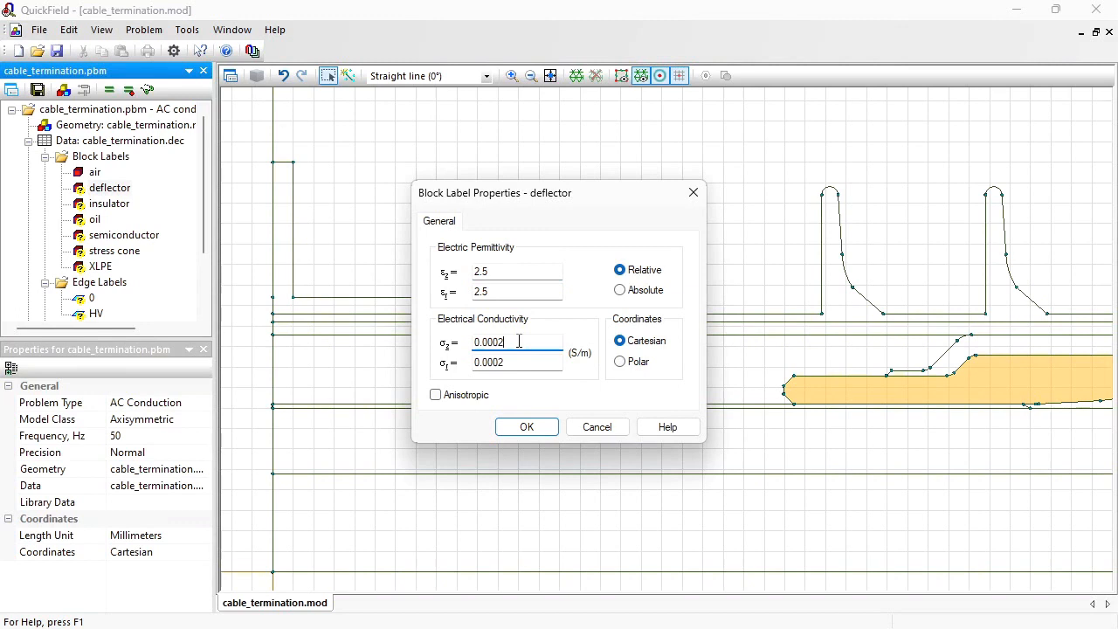
left_click(526, 427)
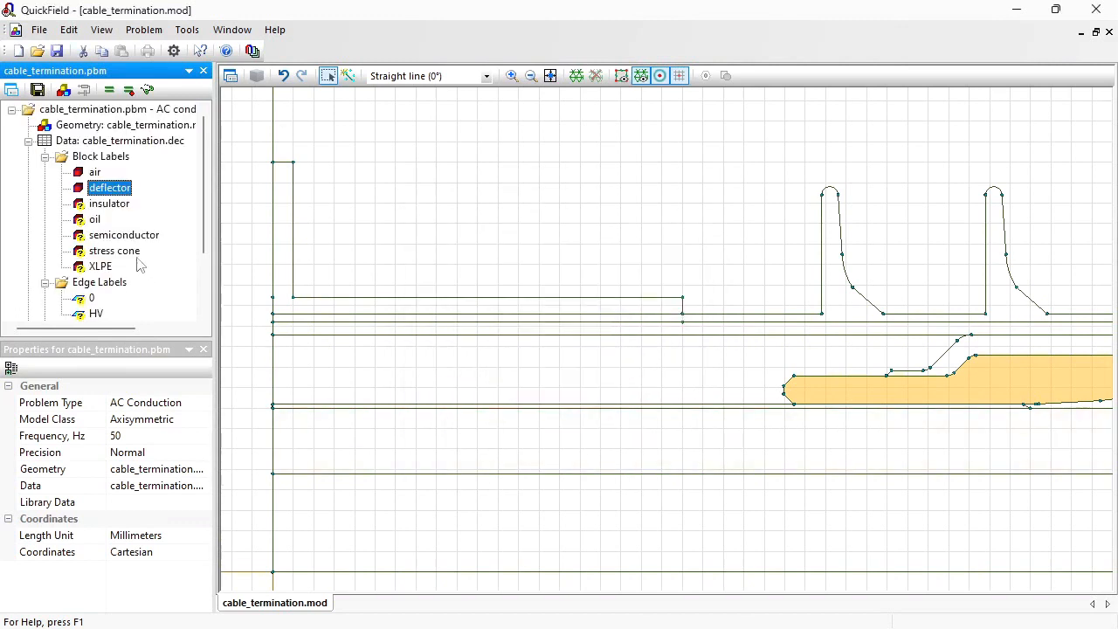
mouse_move(105, 213)
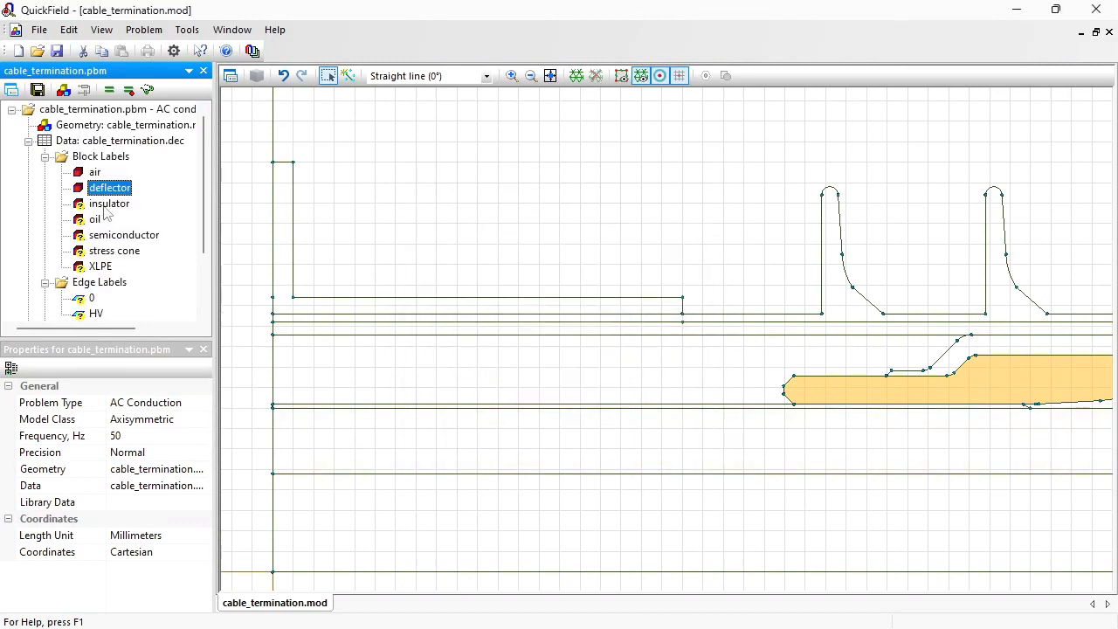
left_click(109, 203)
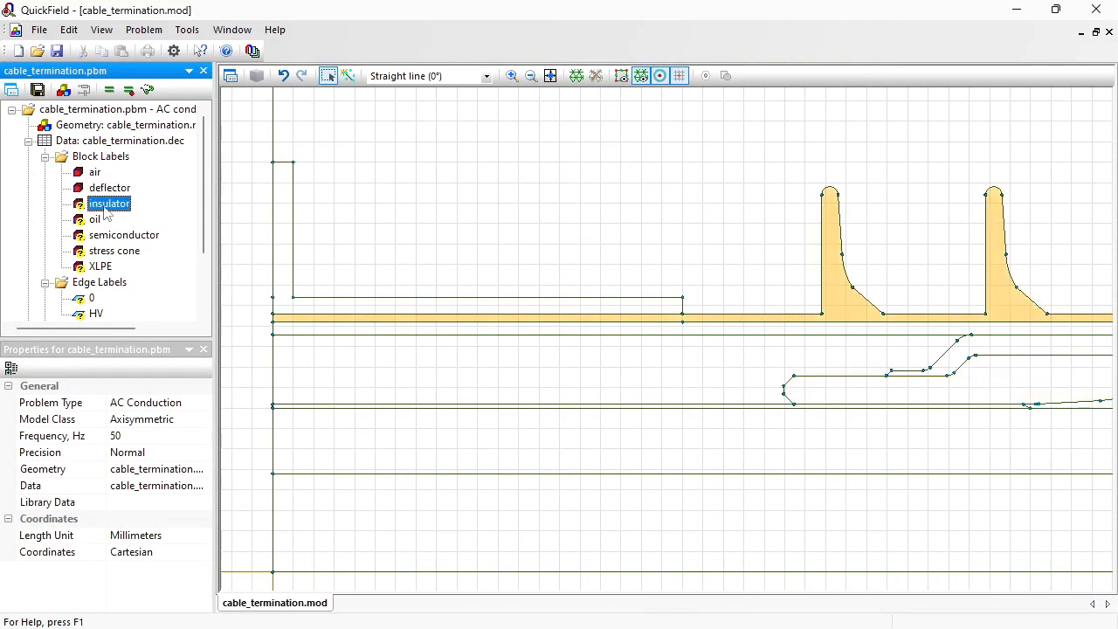
double_click(109, 203)
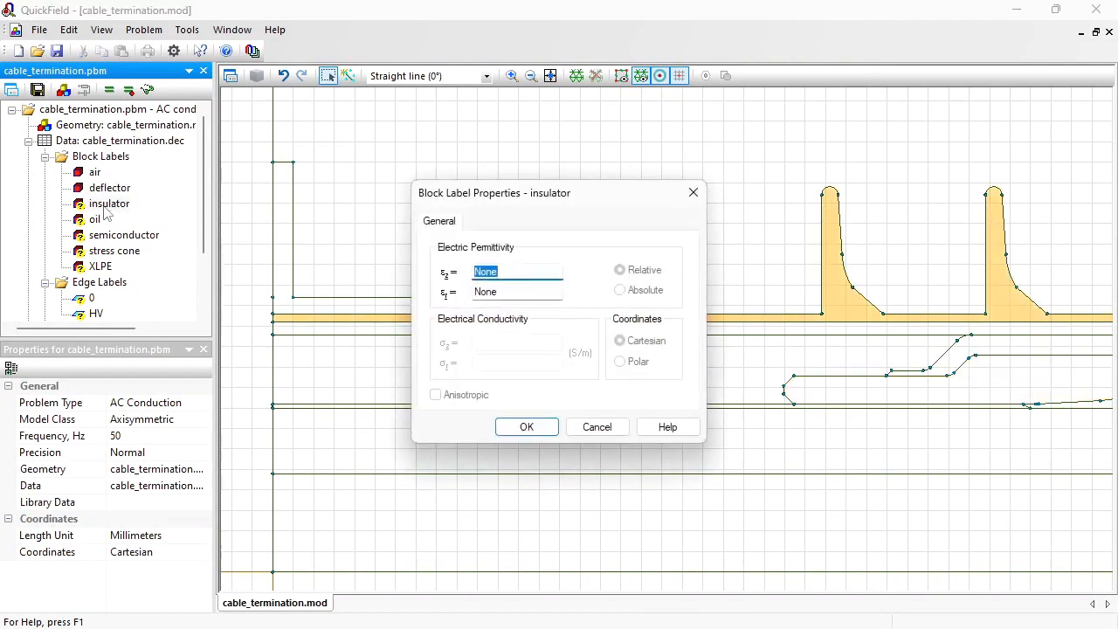
type("2.3")
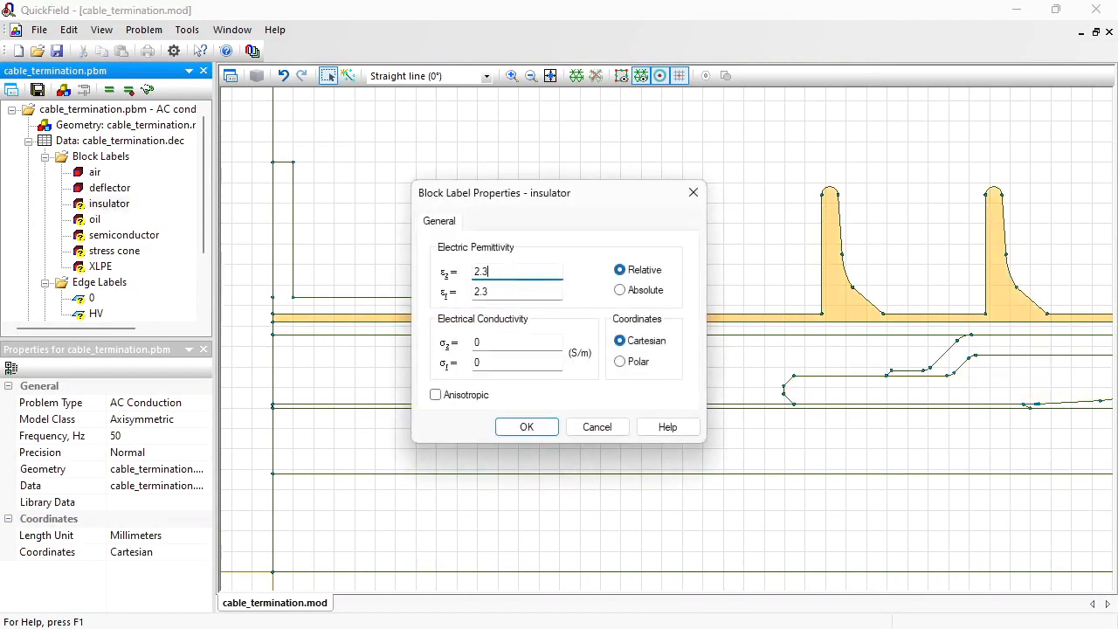
left_click(525, 427)
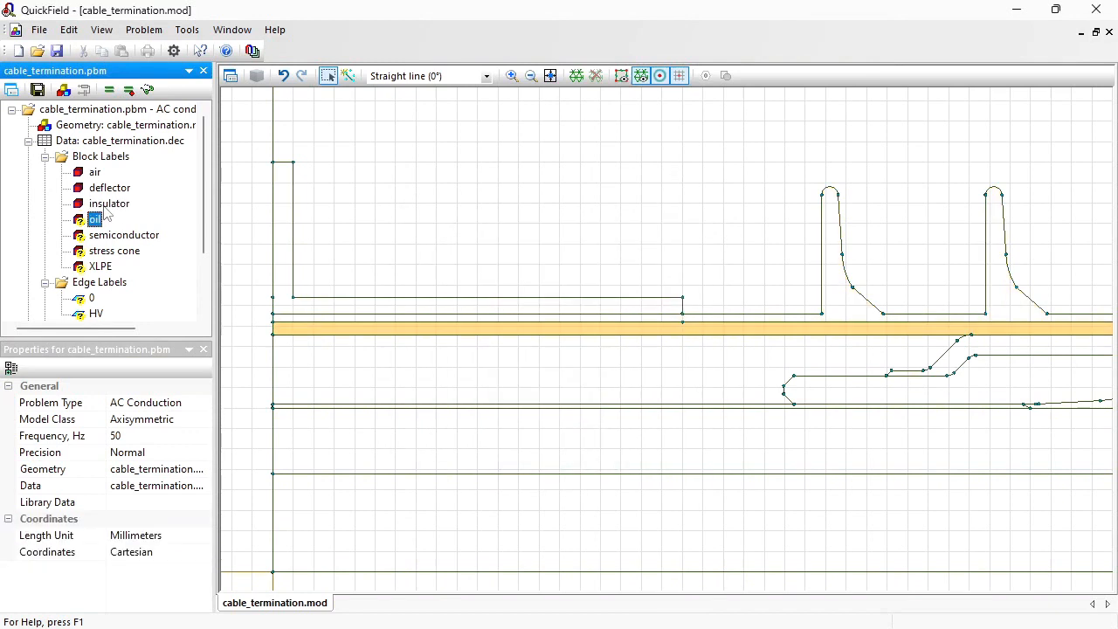
Set properties for oil, semiconductor, stress cone (permittivity 22) and XLPE (2.2)
double_click(94, 219)
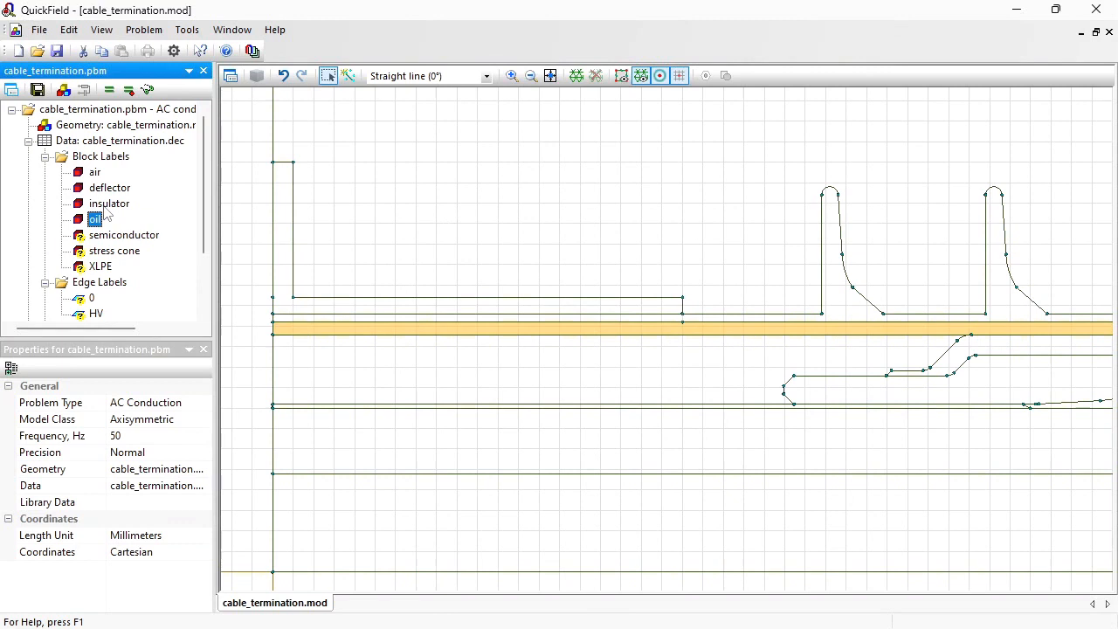
left_click(123, 234)
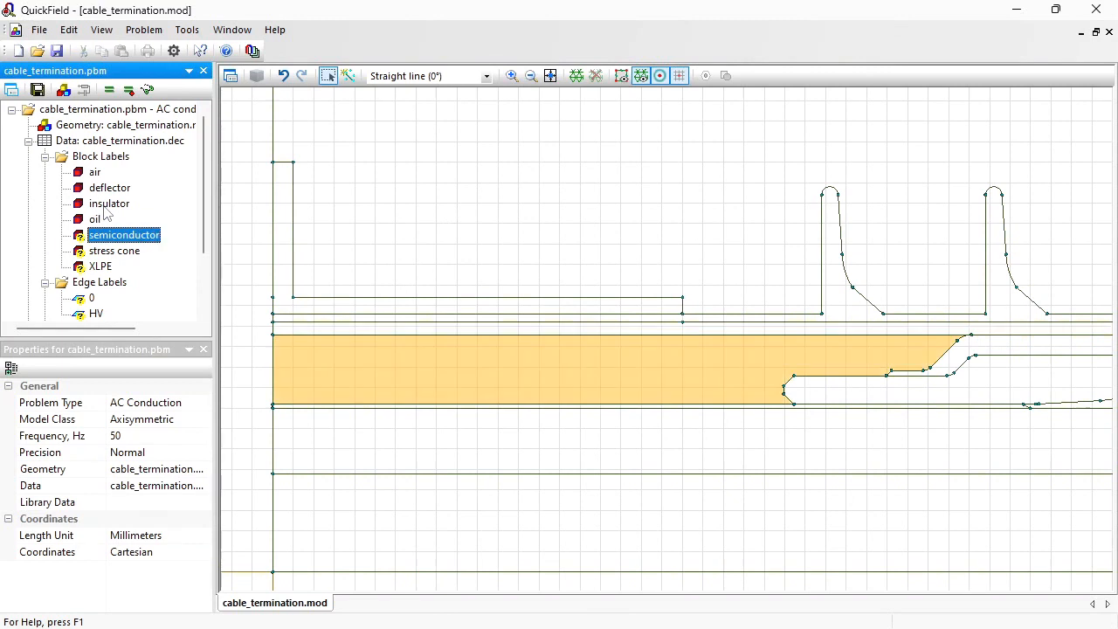
double_click(123, 234)
type("3")
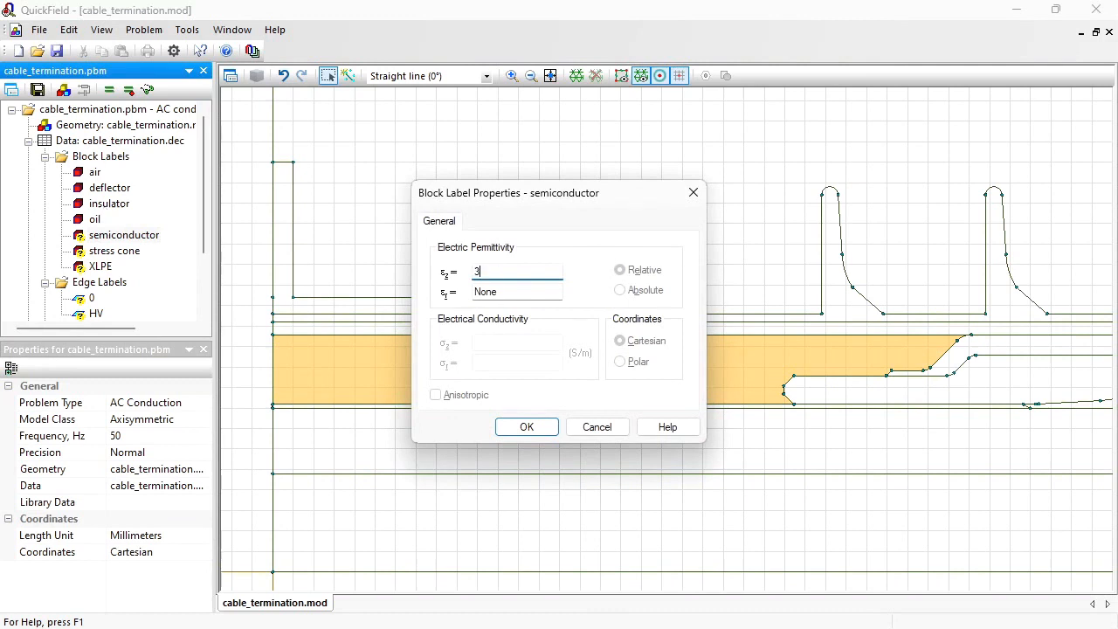
left_click(619, 269)
type("0.0002")
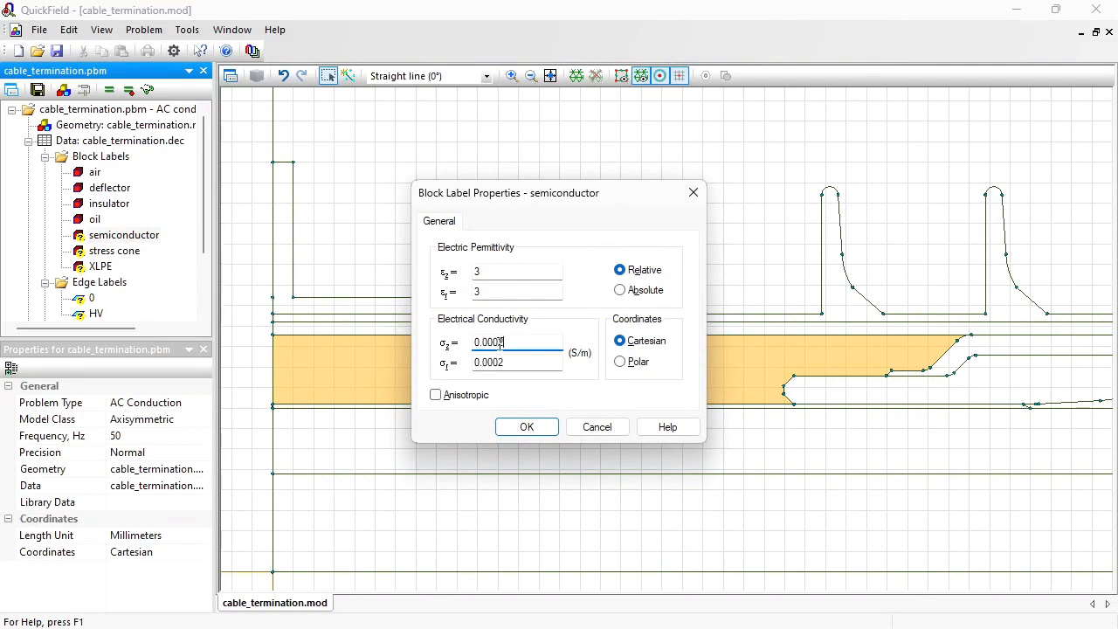
left_click(526, 427)
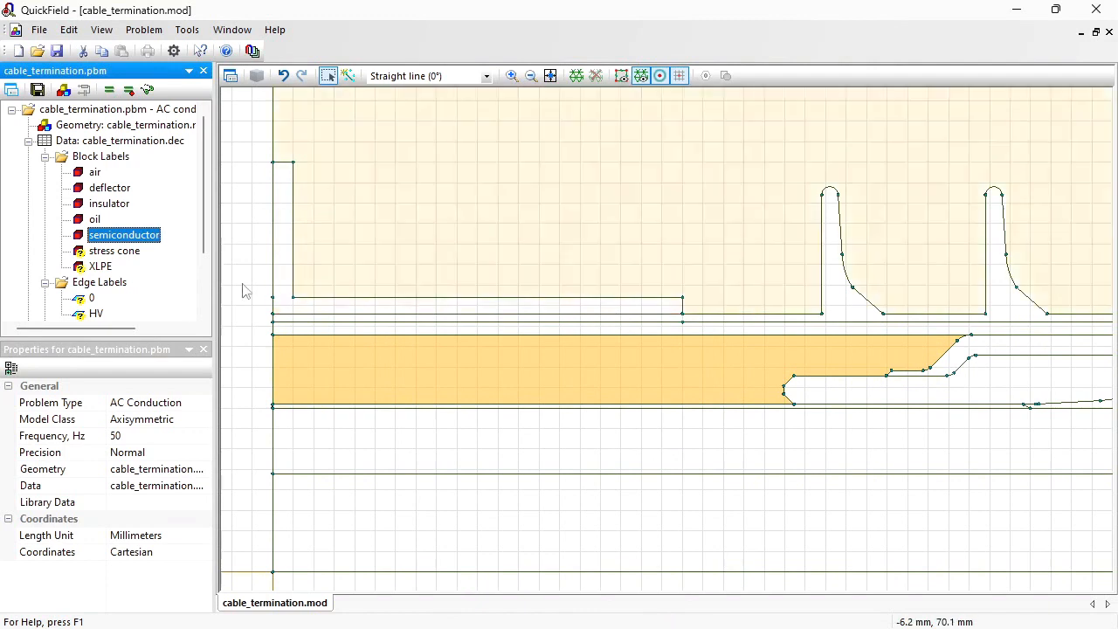
double_click(113, 250)
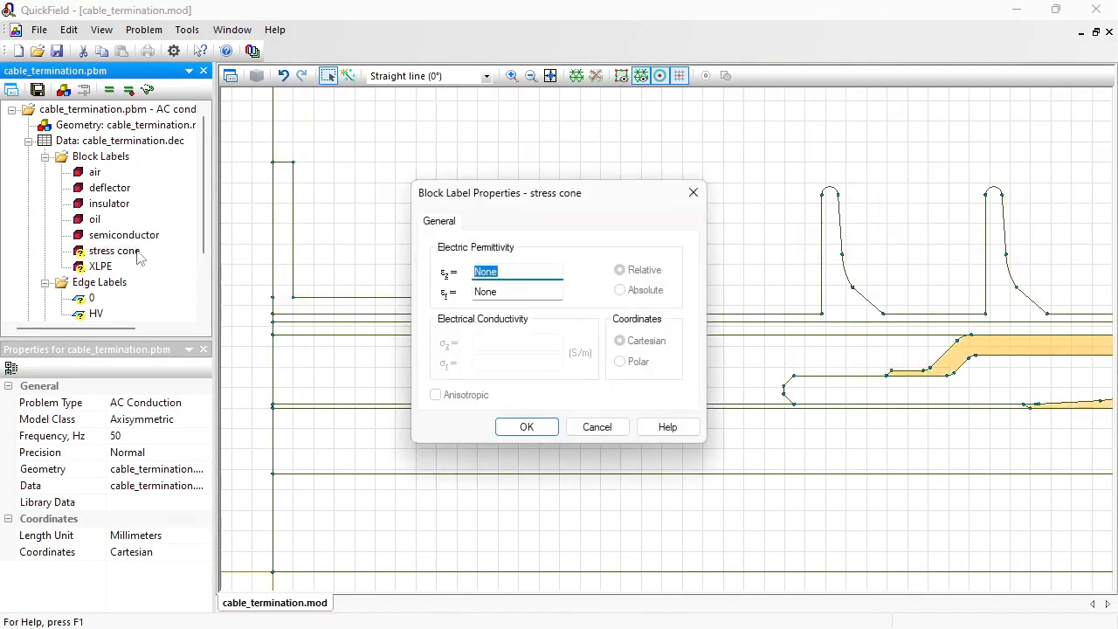
mouse_move(412, 256)
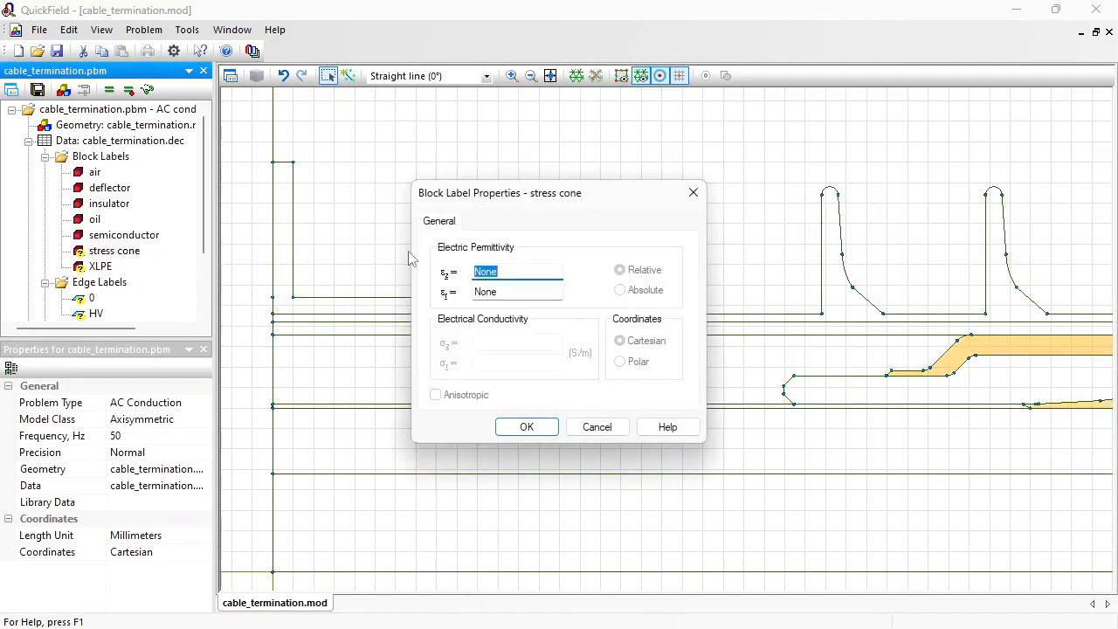
type("22")
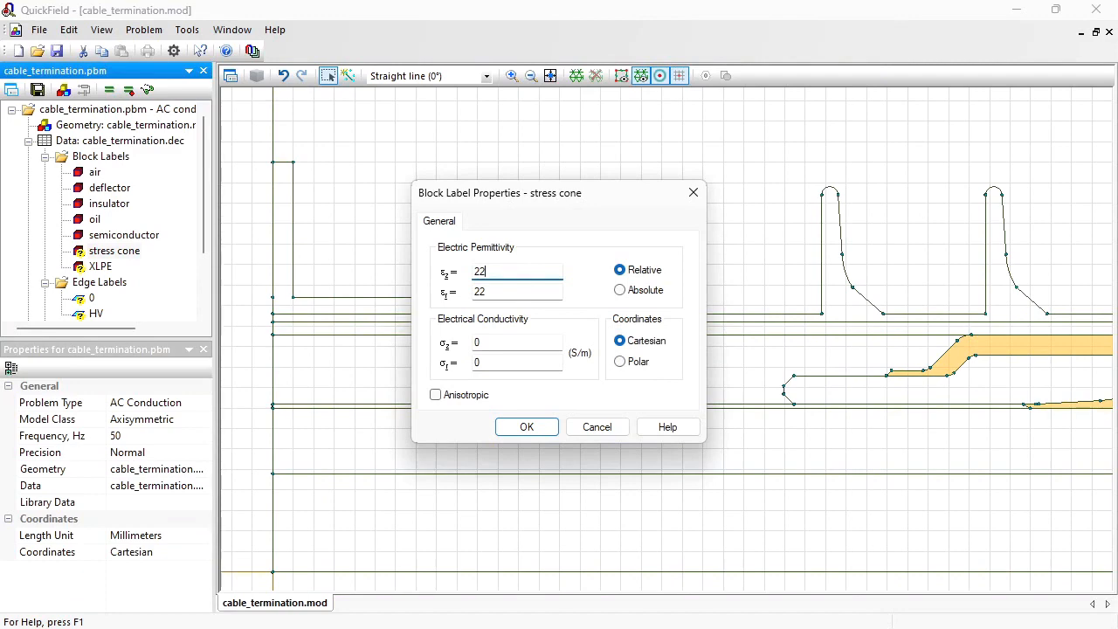
left_click(101, 265)
type("2.2")
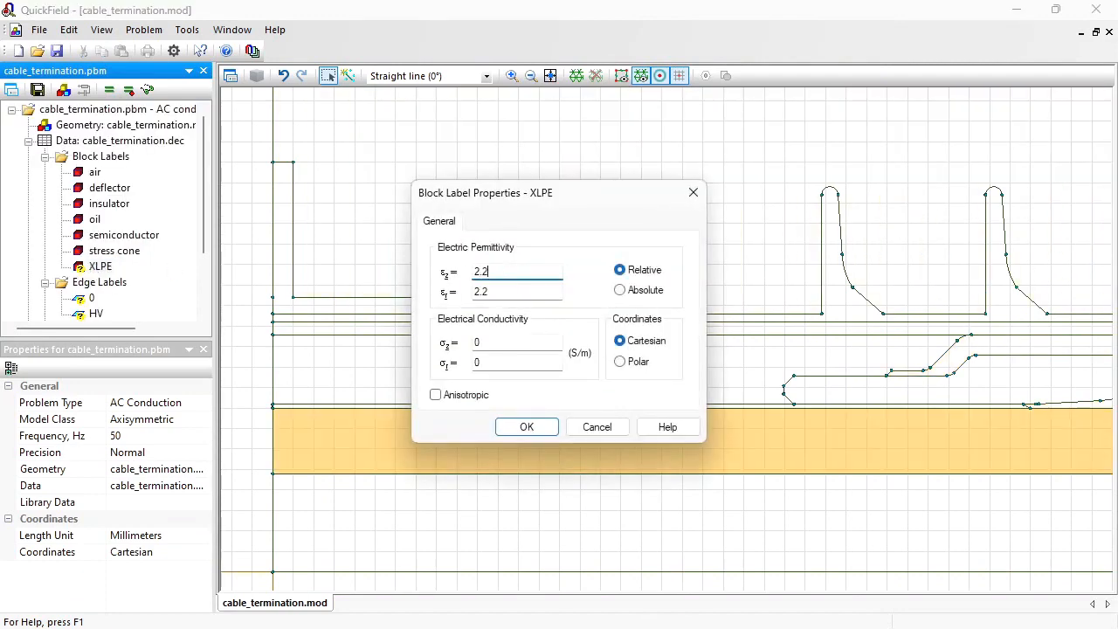
left_click(526, 428)
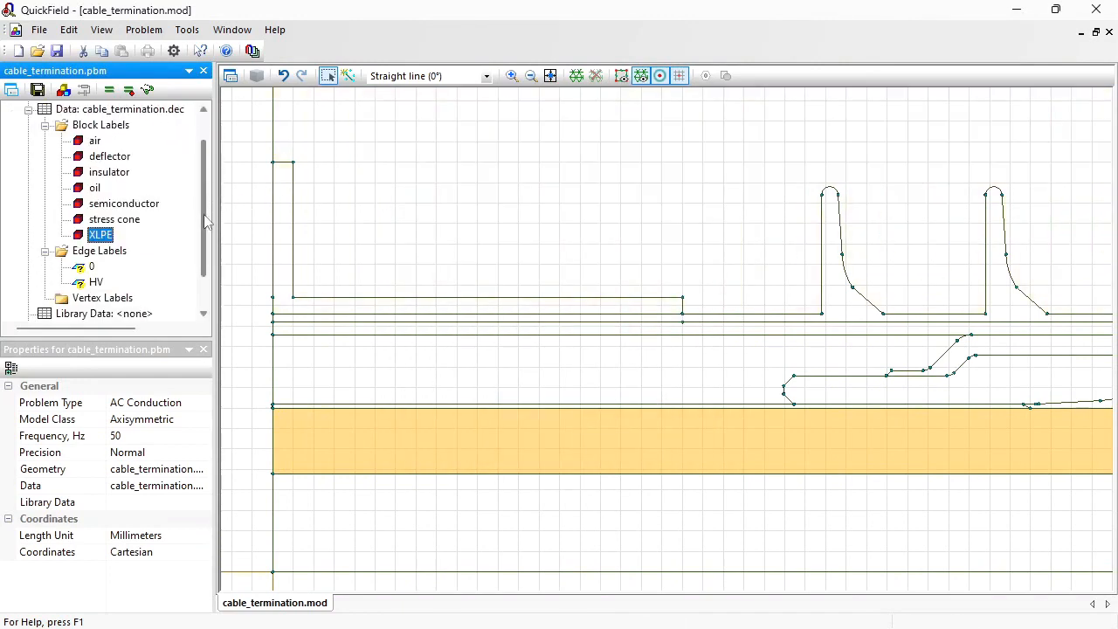
Review and confirm the boundary settings for edge label 0
left_click(91, 266)
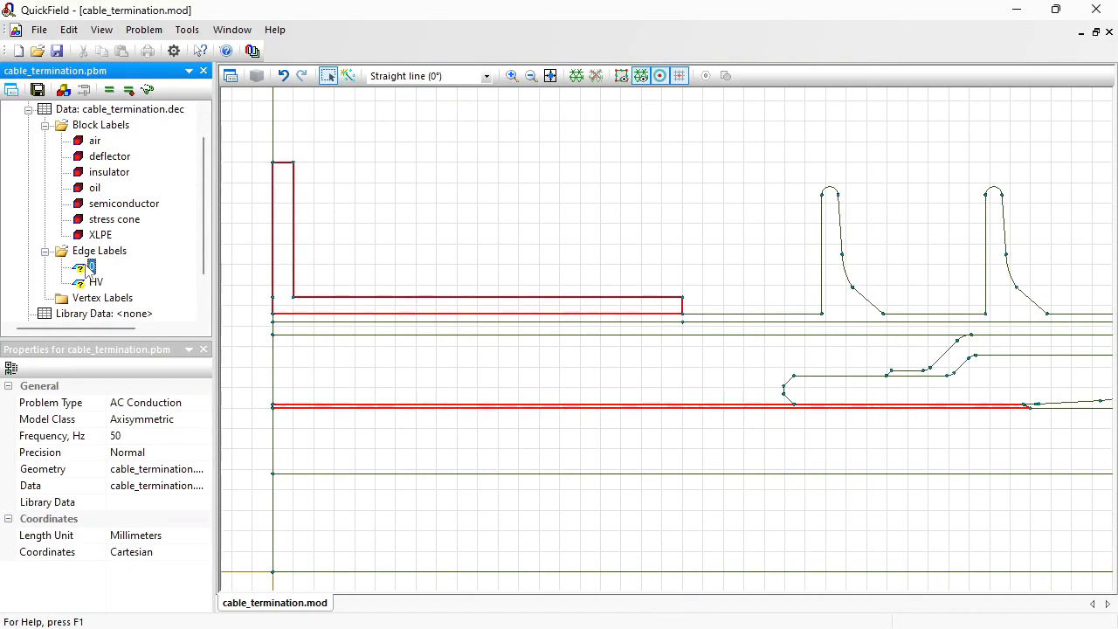
double_click(92, 267)
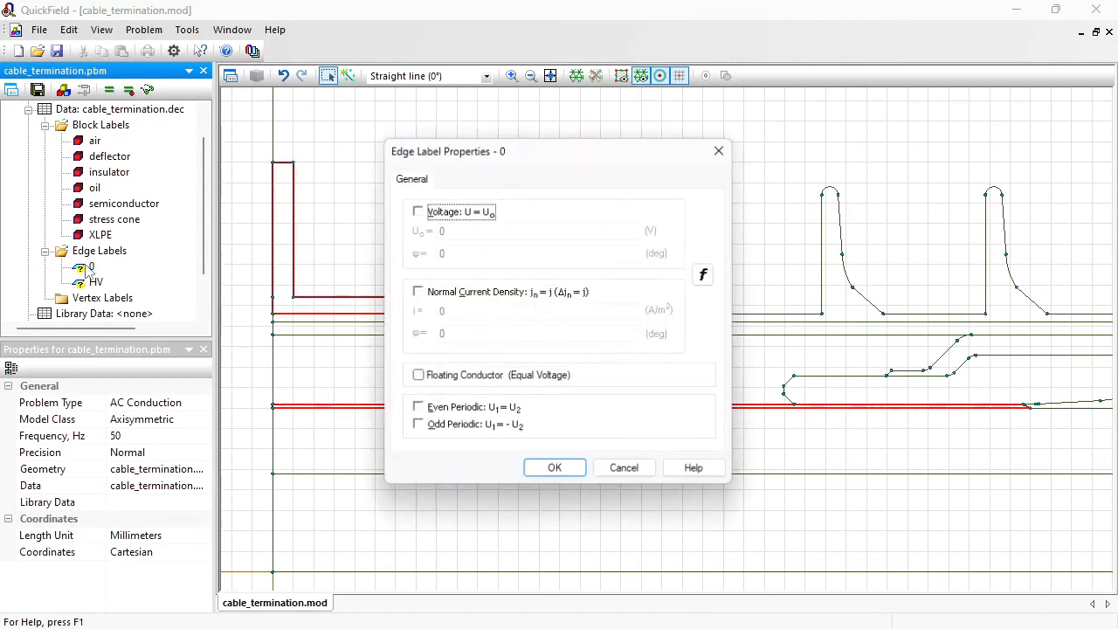
left_click(417, 210)
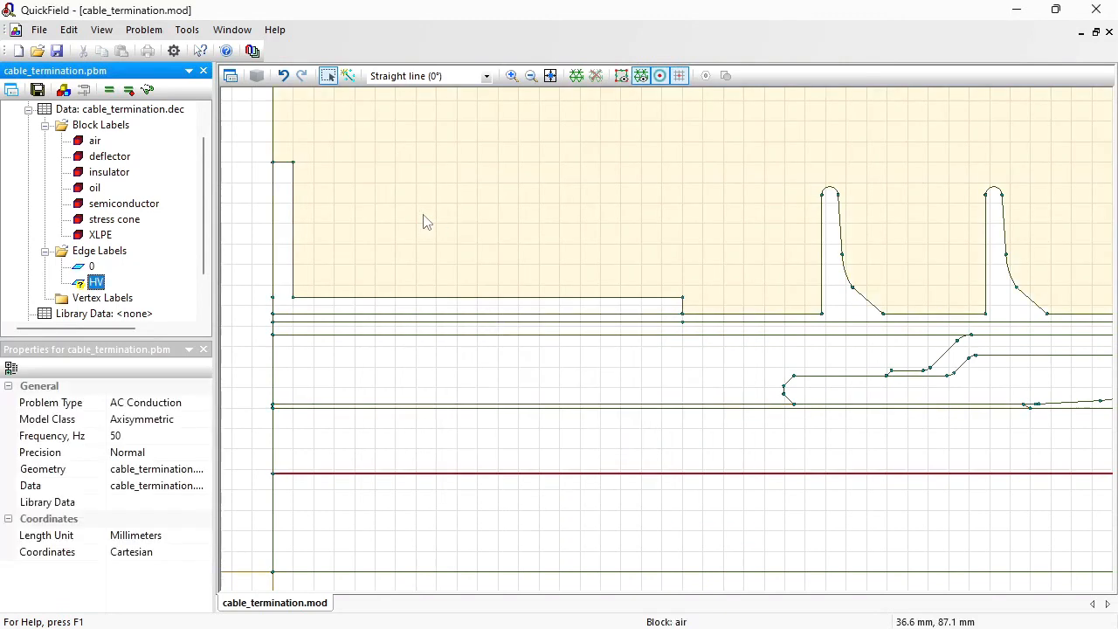
Enable a prescribed voltage U0 = 64000*sqrt(2) on the HV edge label
double_click(97, 281)
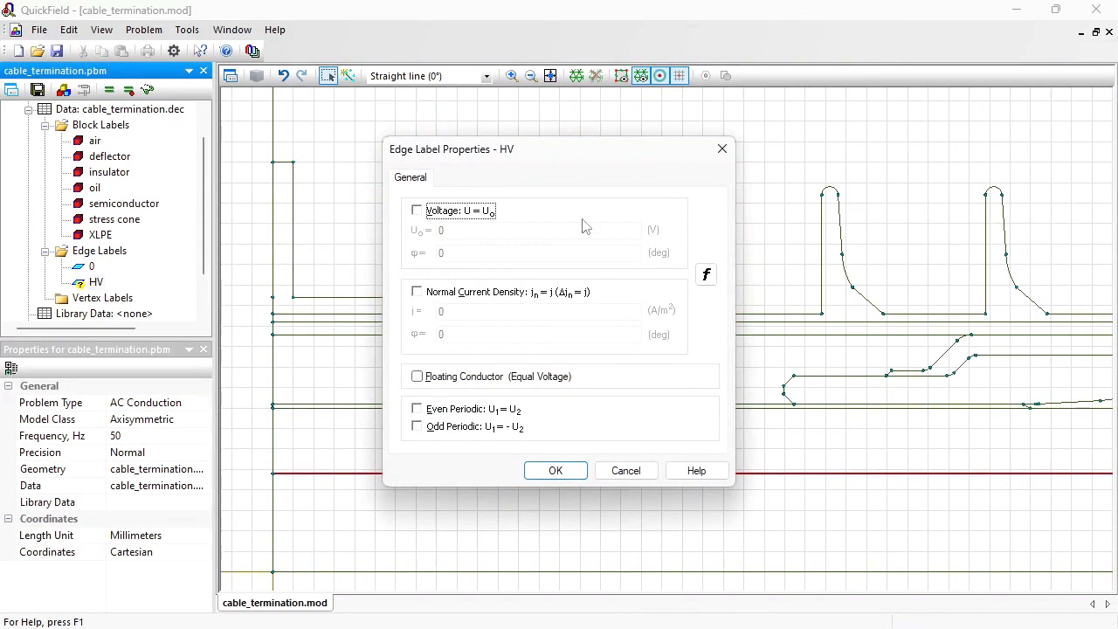
left_click(417, 210)
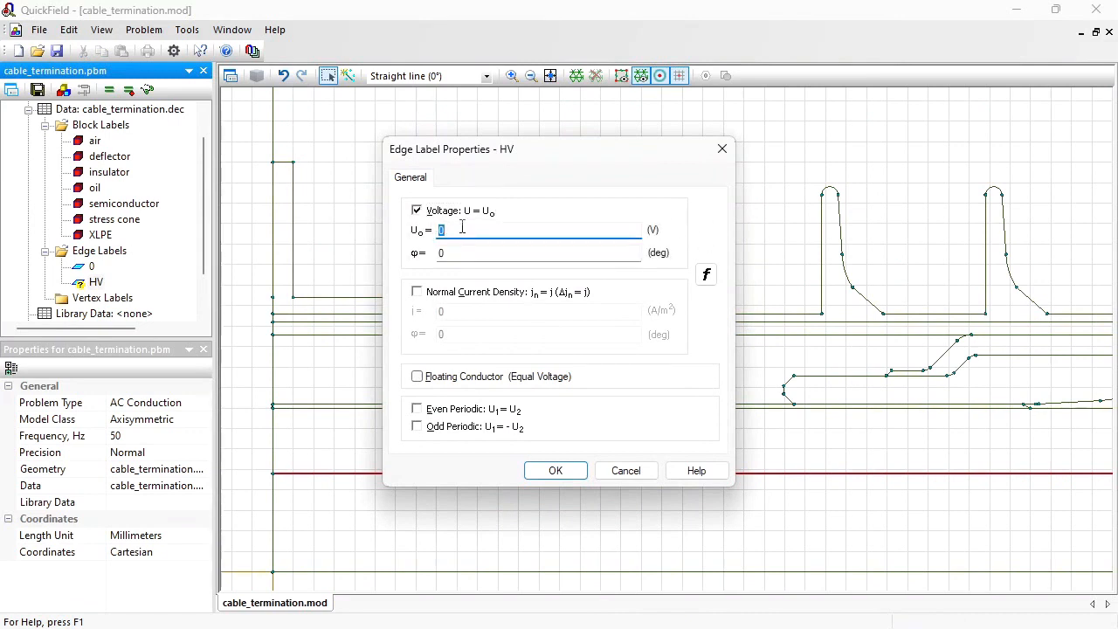
type("64000")
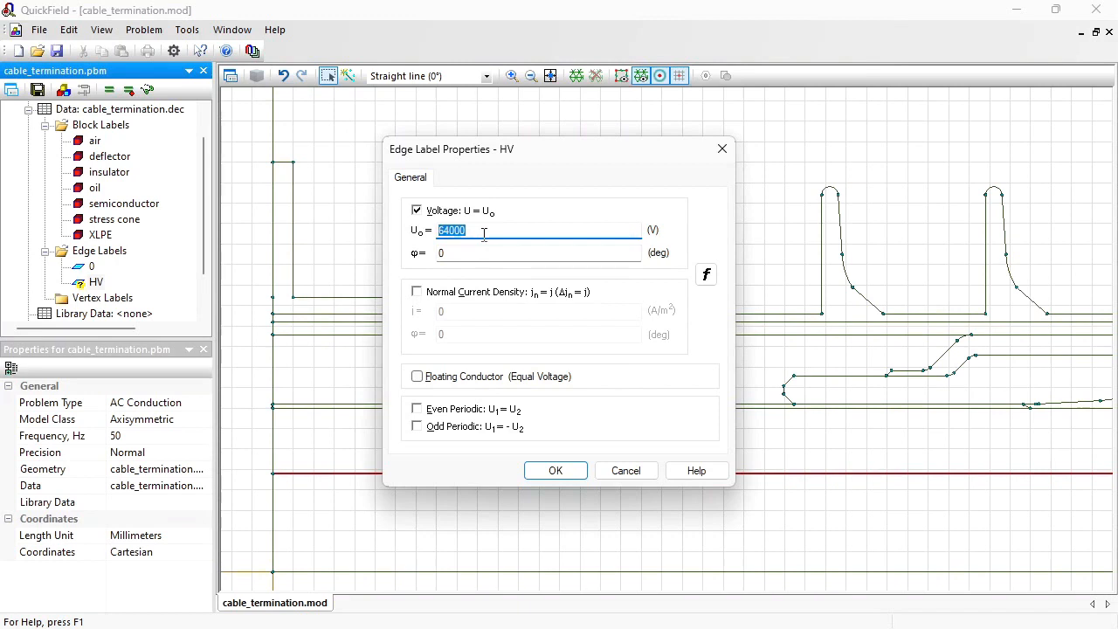
left_click(483, 230)
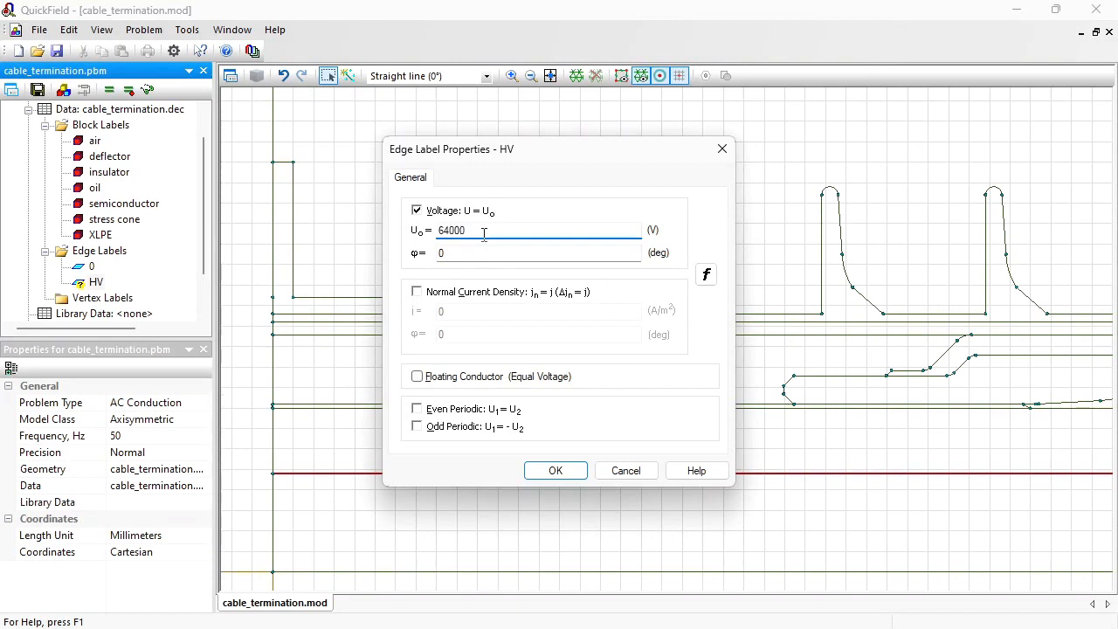
type("*")
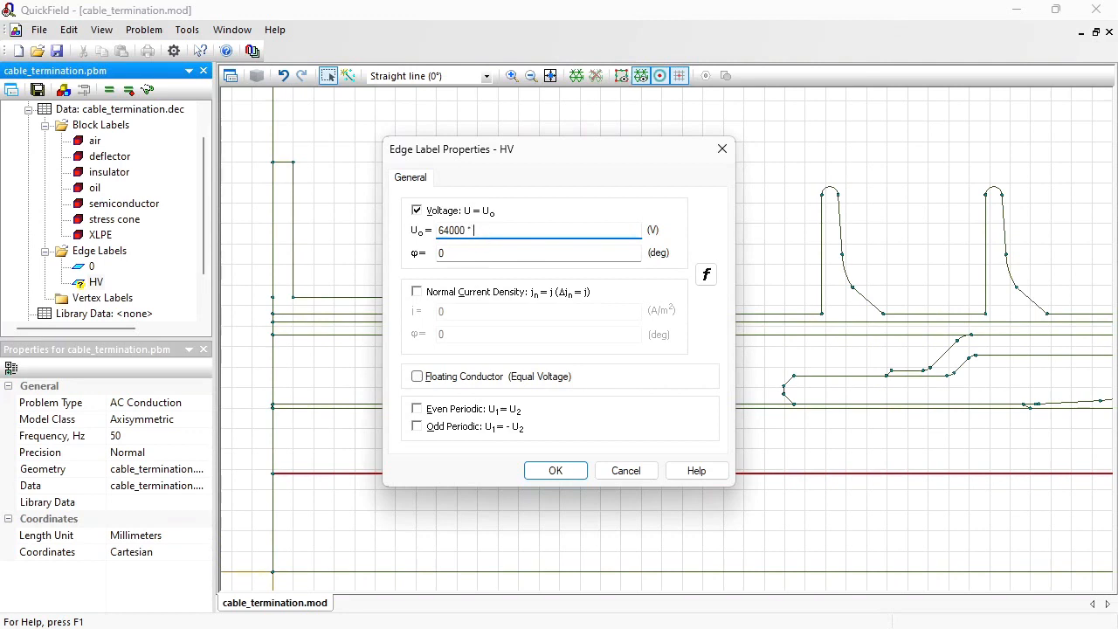
type("sqrt")
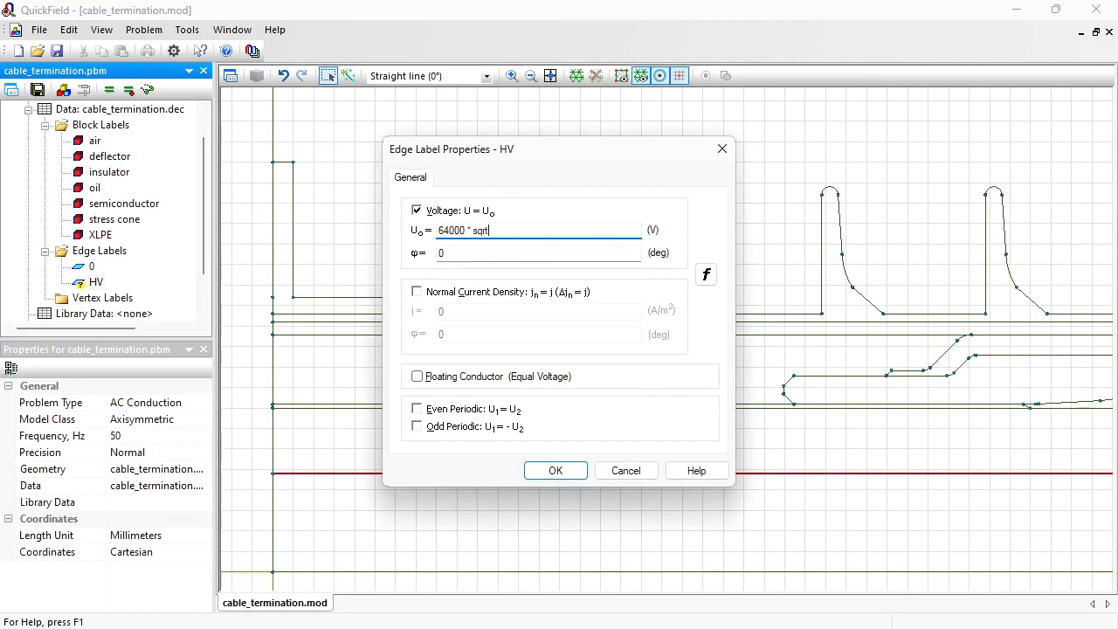
type("(2)")
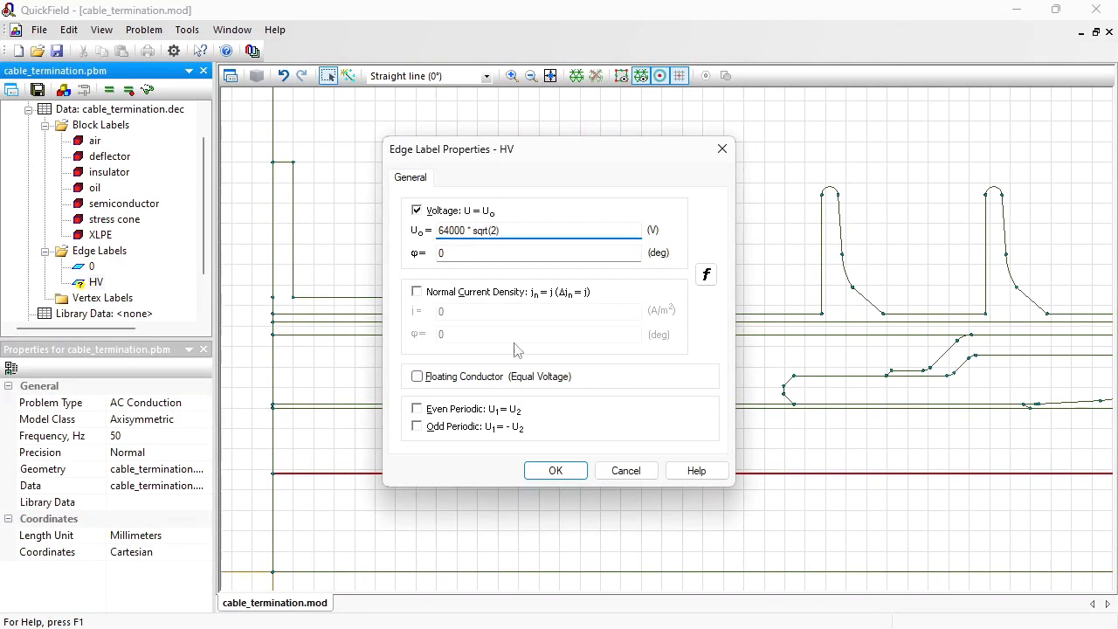
left_click(555, 470)
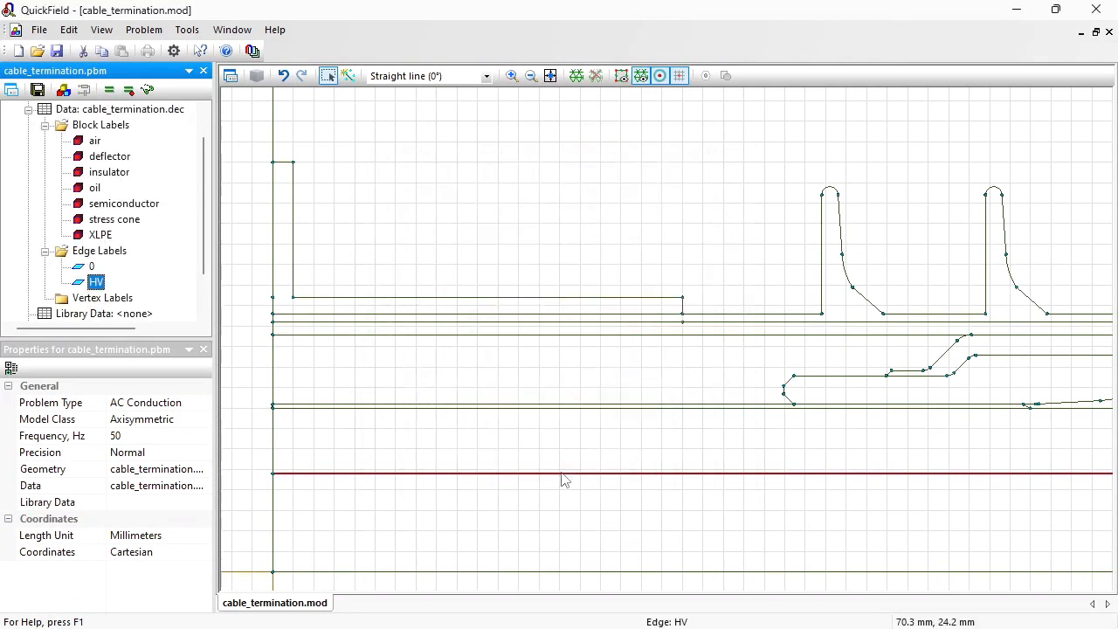
mouse_move(550, 75)
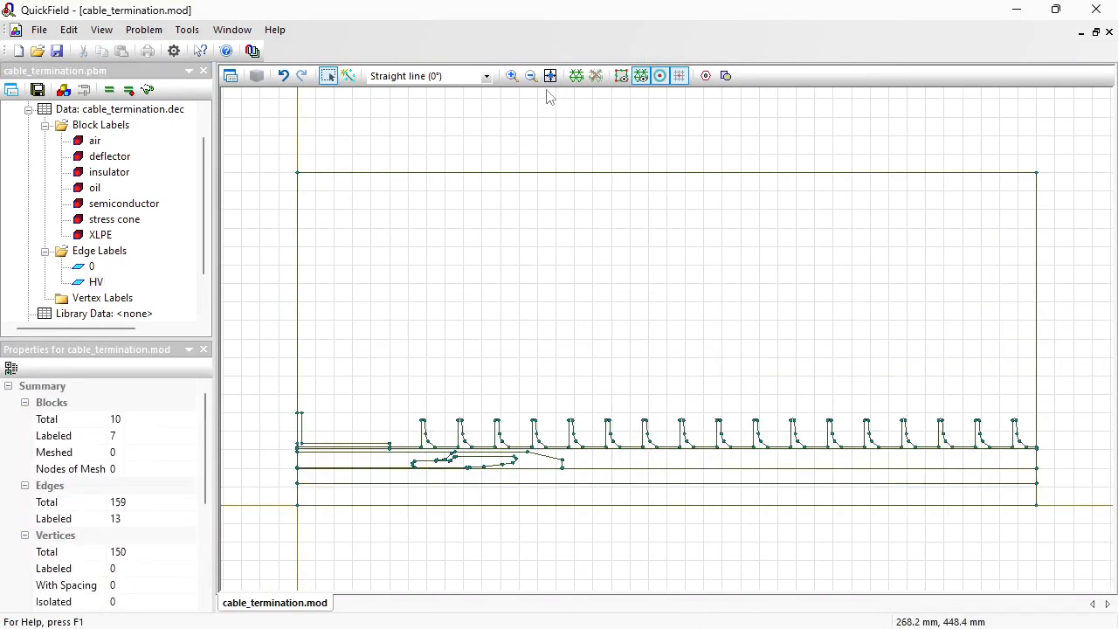
mouse_move(575, 75)
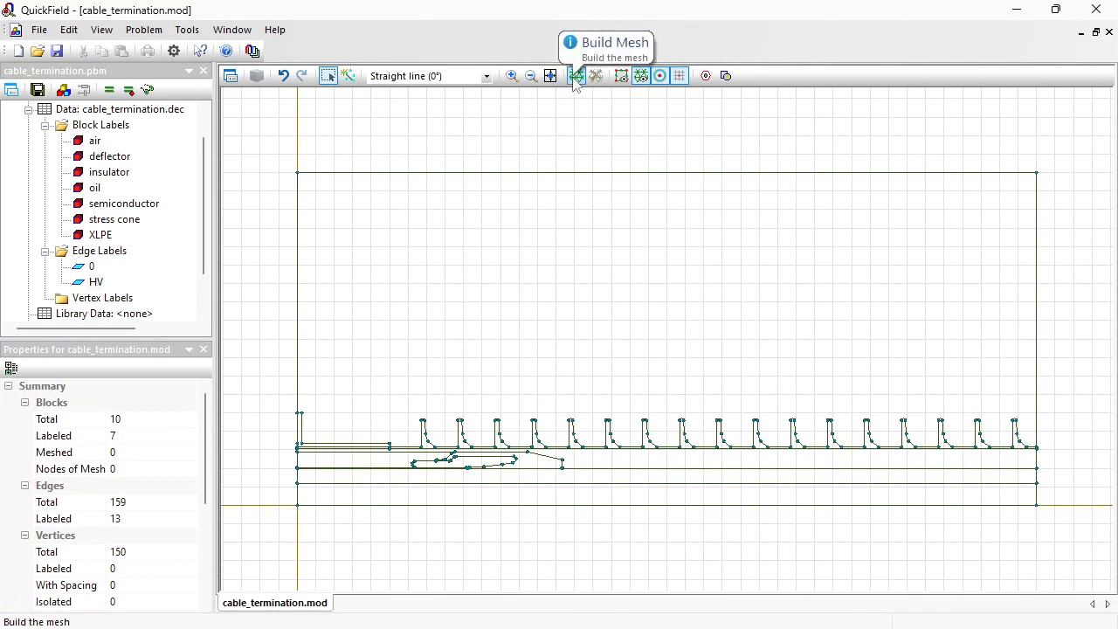
Build the mesh for cable_termination, solve it, and accept viewing the results
left_click(577, 75)
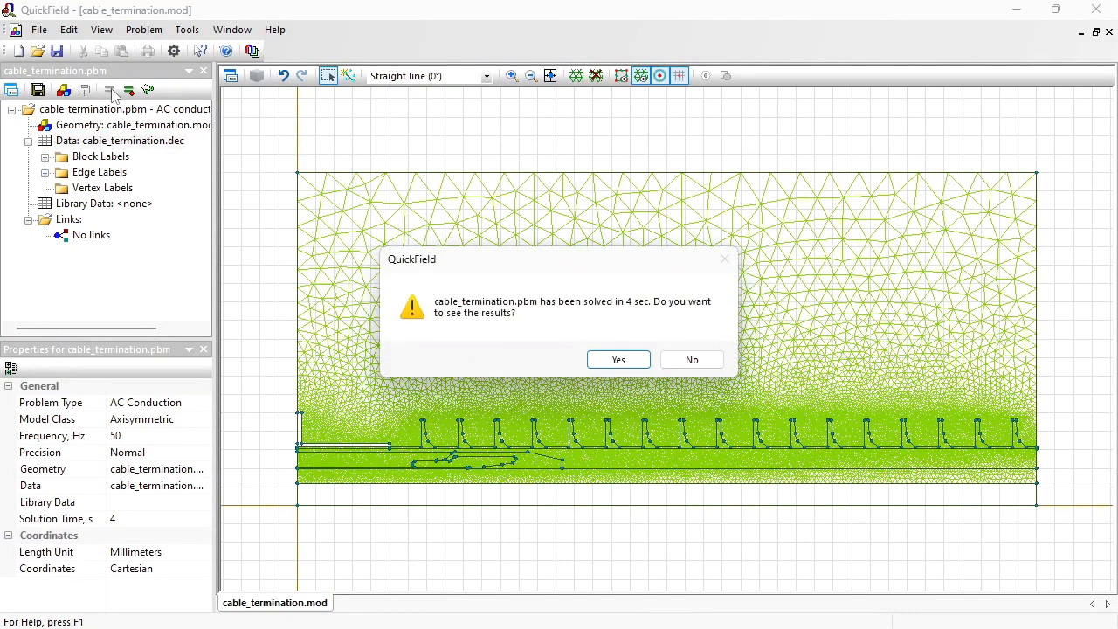
left_click(618, 359)
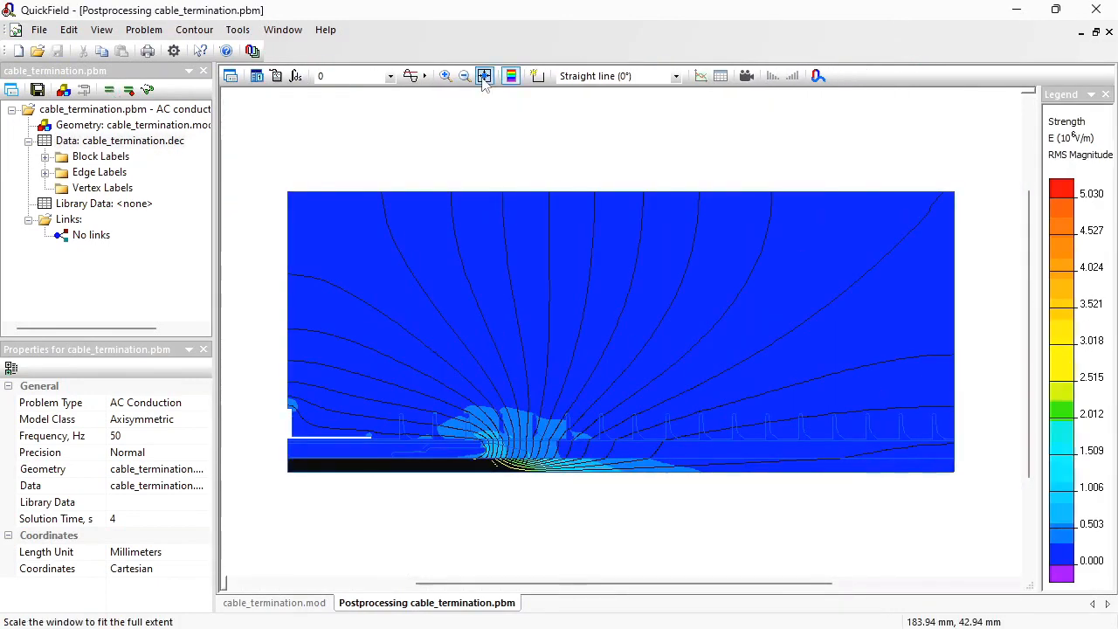
Fit the field strength map, open Local Values, and switch to contour mode near the stress cone
left_click(465, 75)
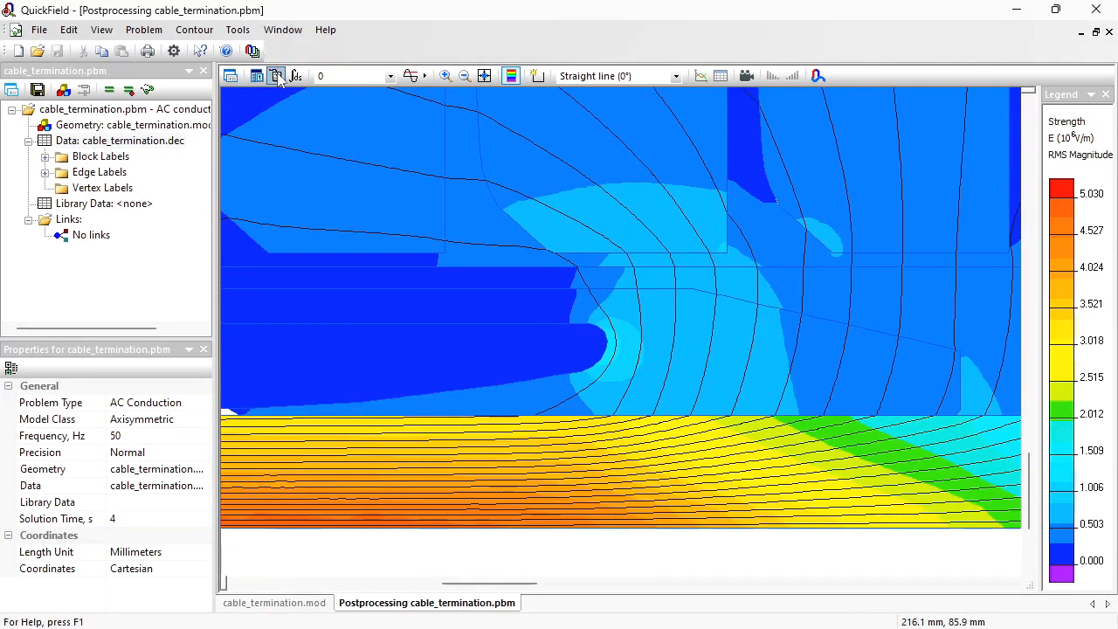
left_click(275, 75)
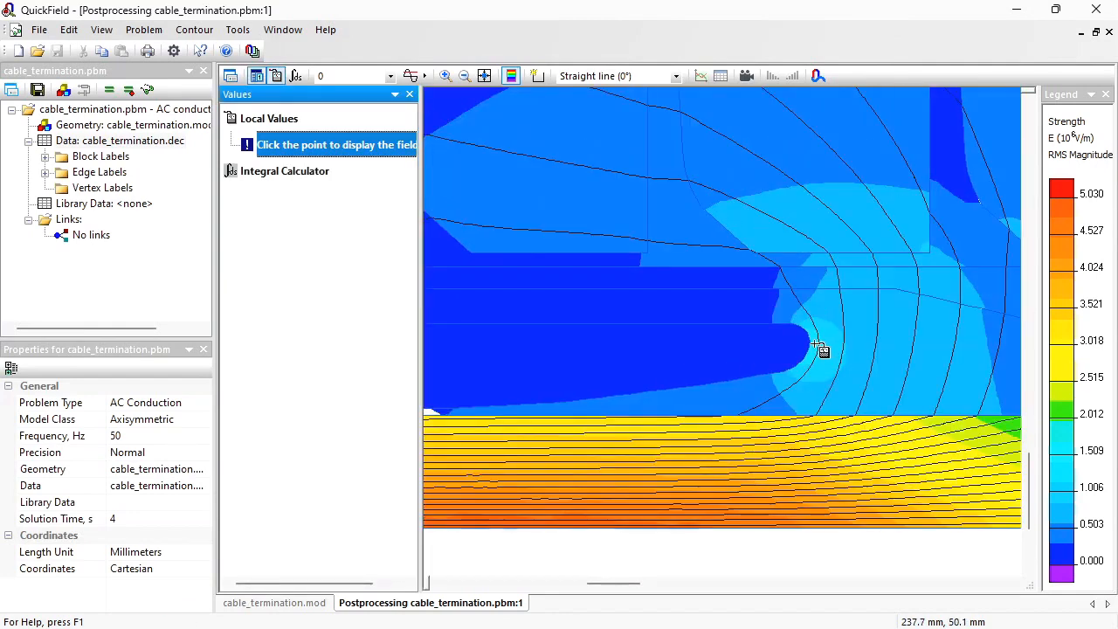
left_click(819, 347)
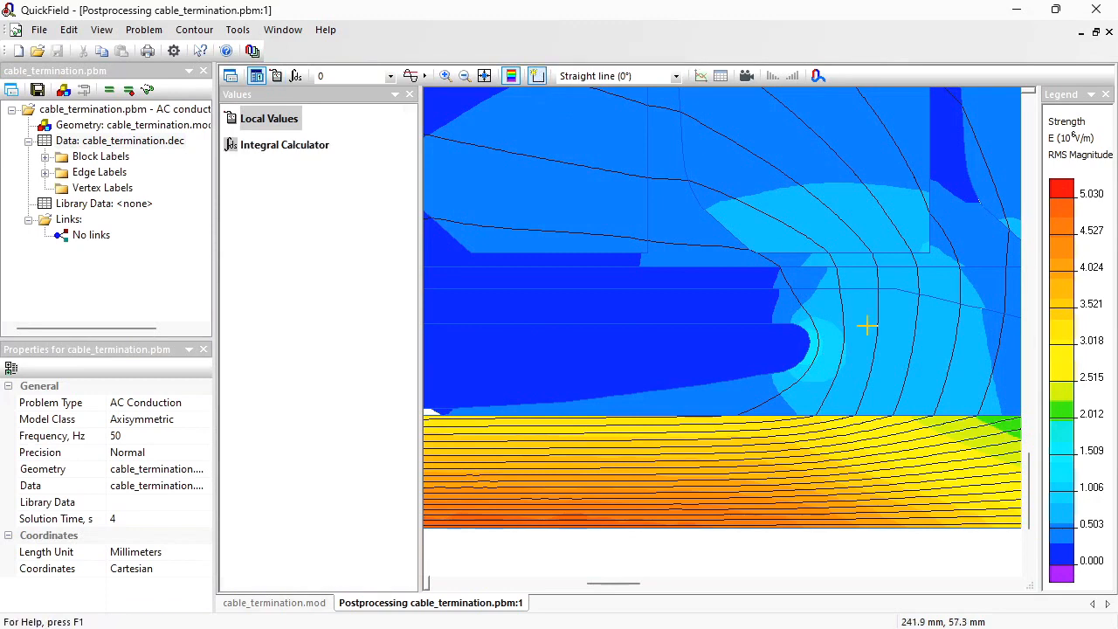
mouse_move(791, 360)
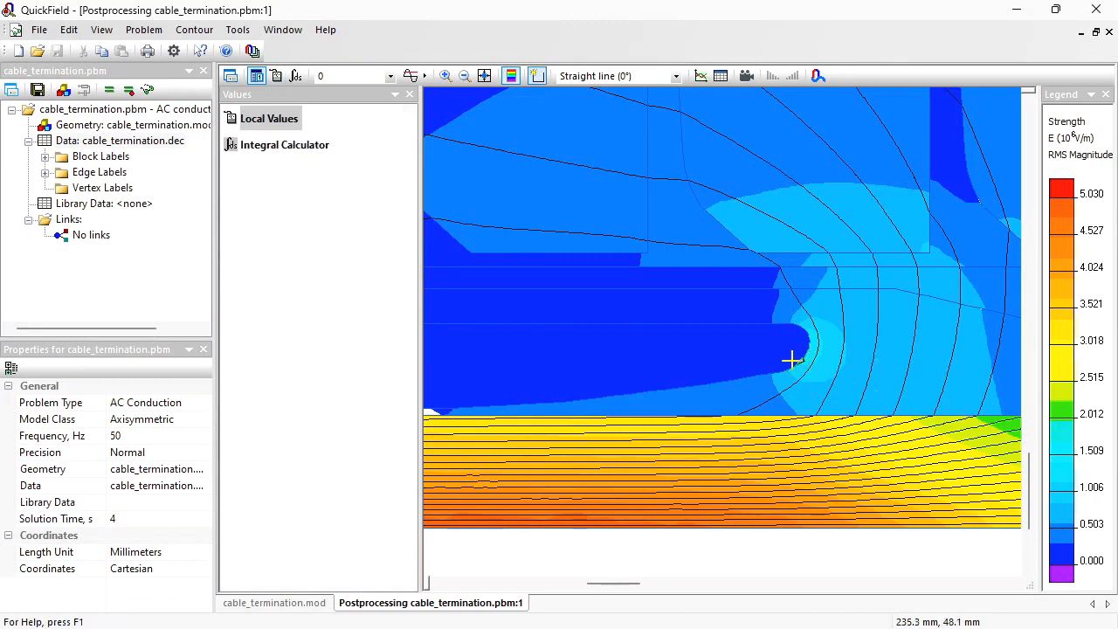
mouse_move(808, 330)
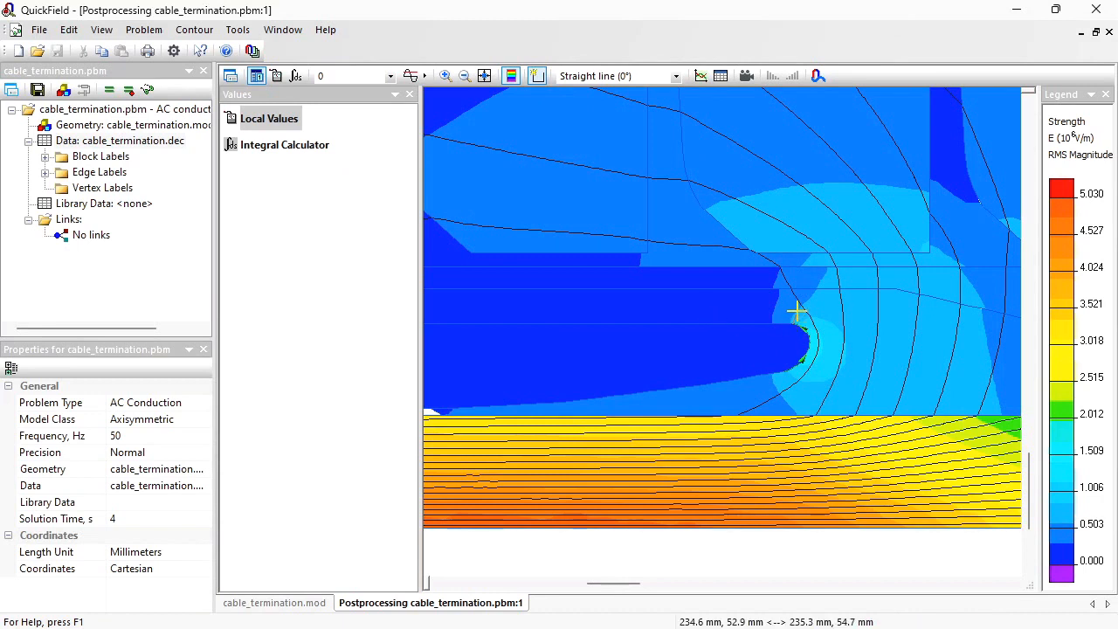
Trace a contour along the rounded stress cone edge, then return to the field map window
left_click_drag(797, 310, 915, 267)
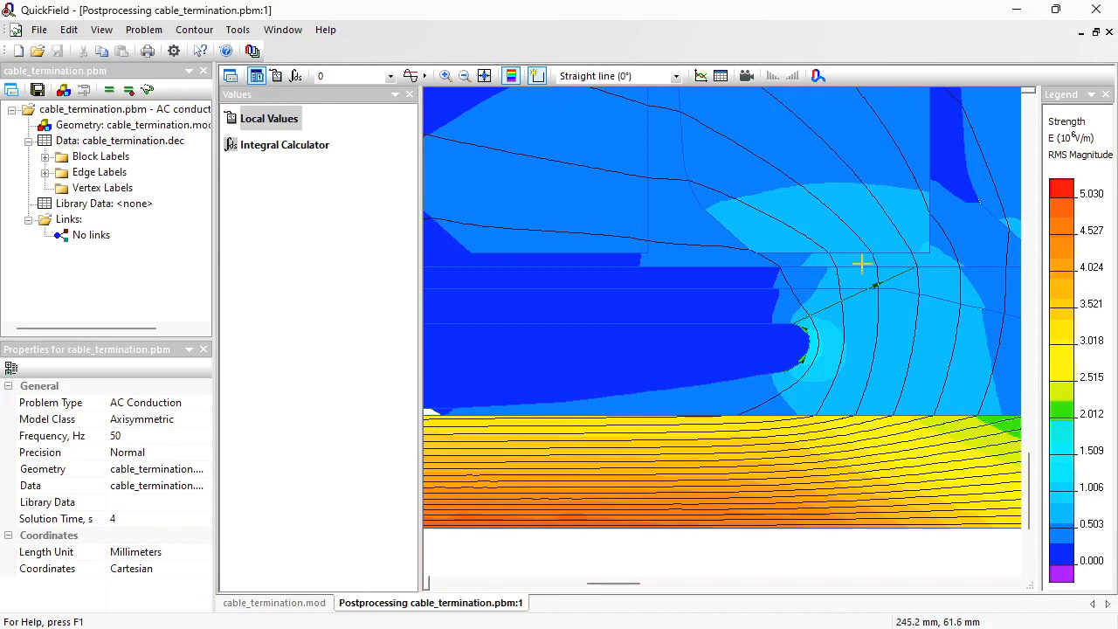
mouse_move(810, 348)
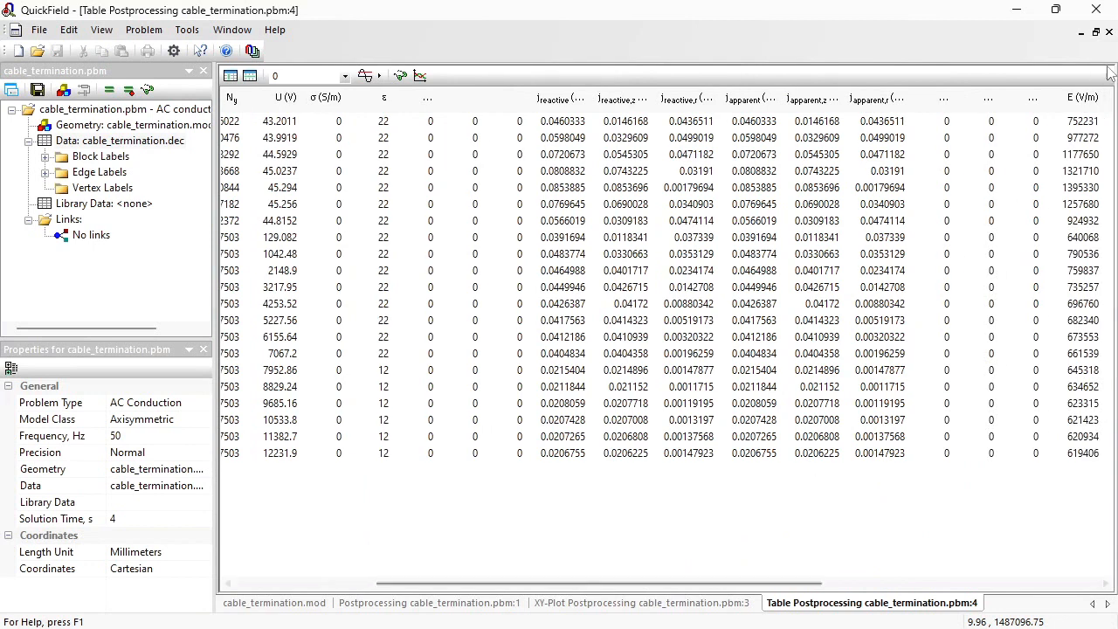
mouse_move(903, 553)
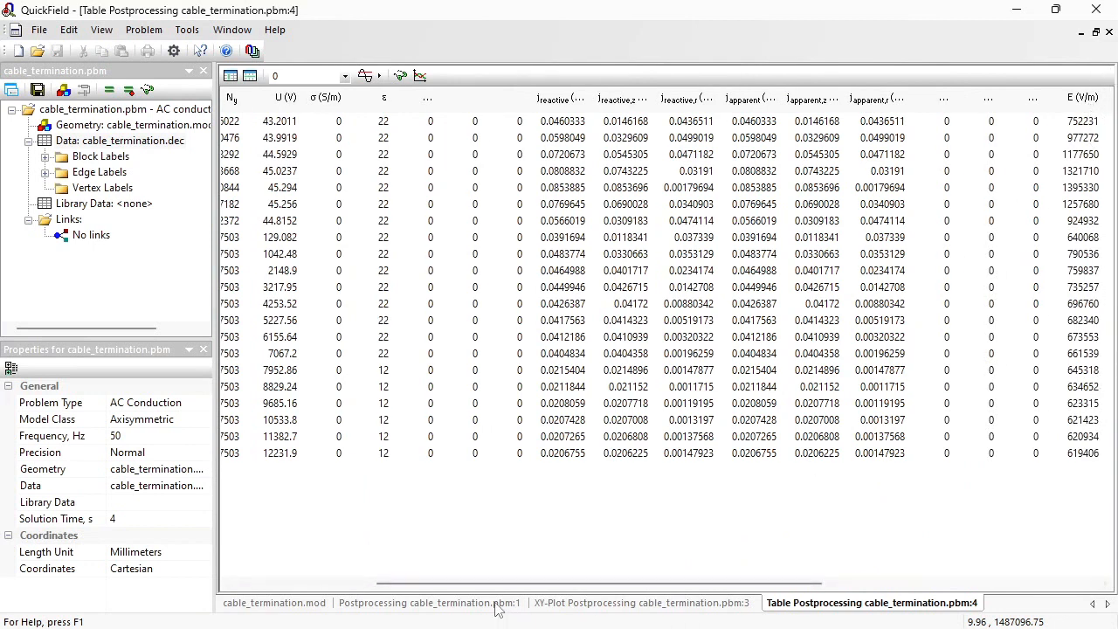
left_click(429, 602)
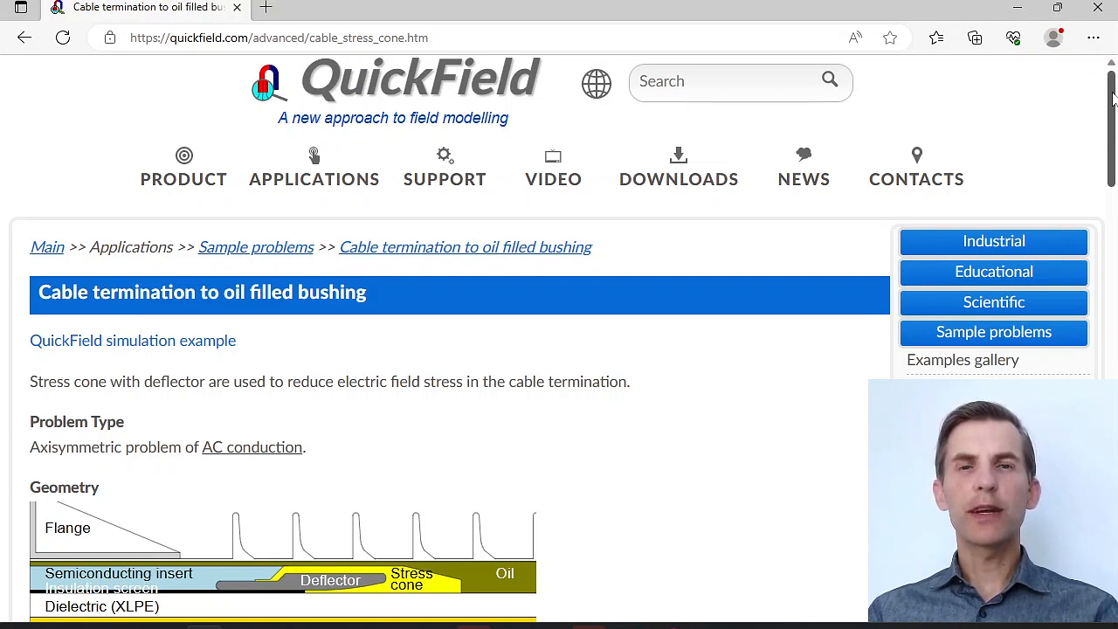
Scroll the oil filled bushing sample page through Given, Solution and Results to the download link
scroll("down", 3)
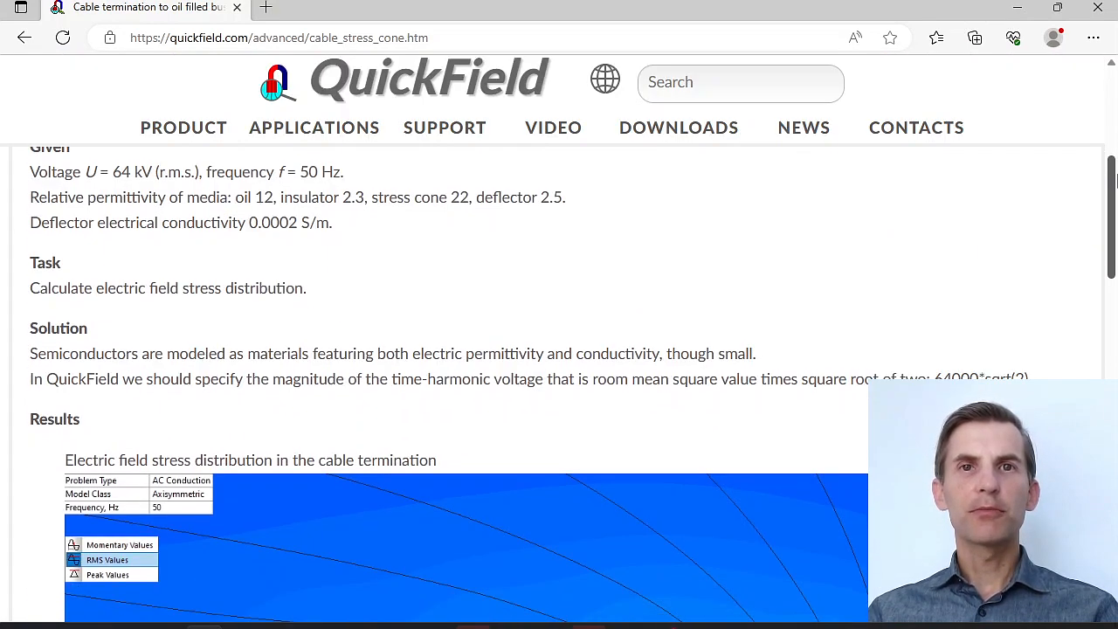
scroll("down", 3)
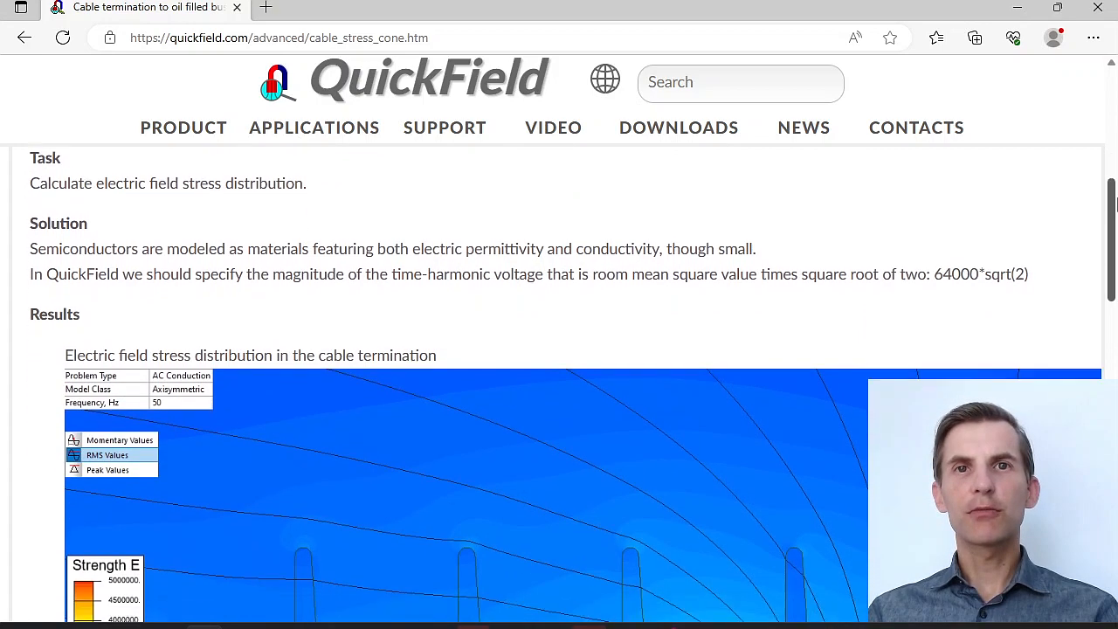
scroll("down", 3)
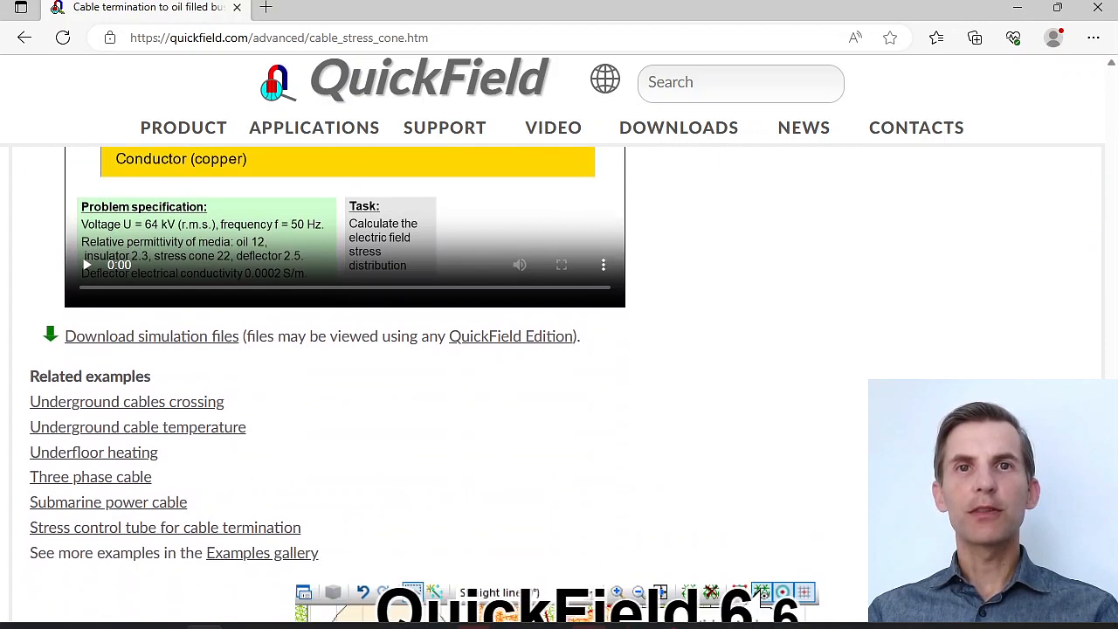
scroll("down", 3)
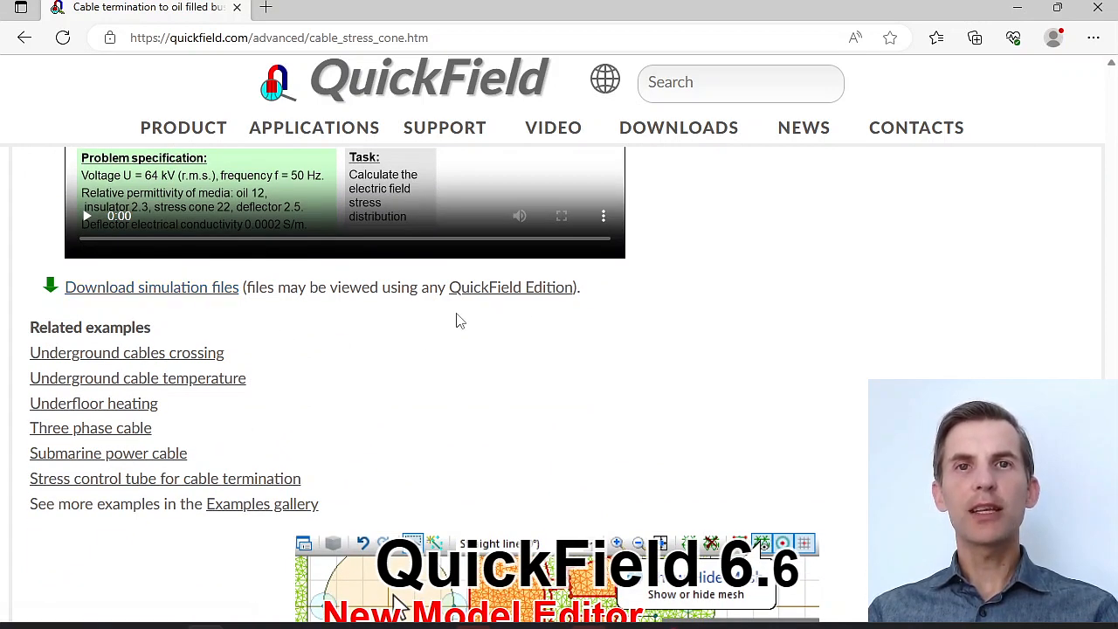
mouse_move(511, 287)
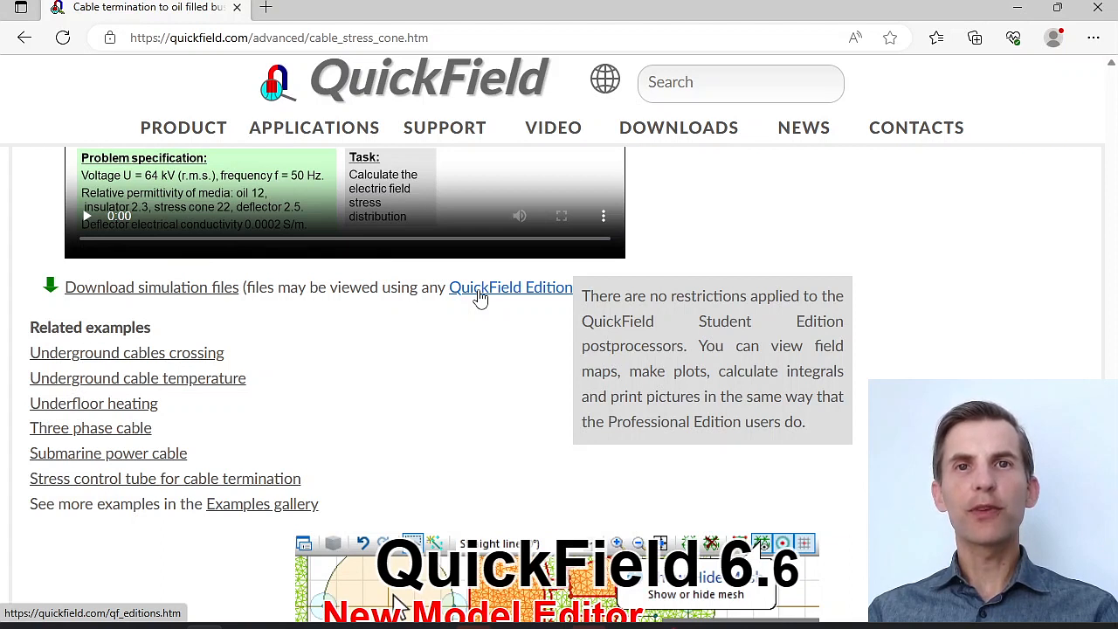